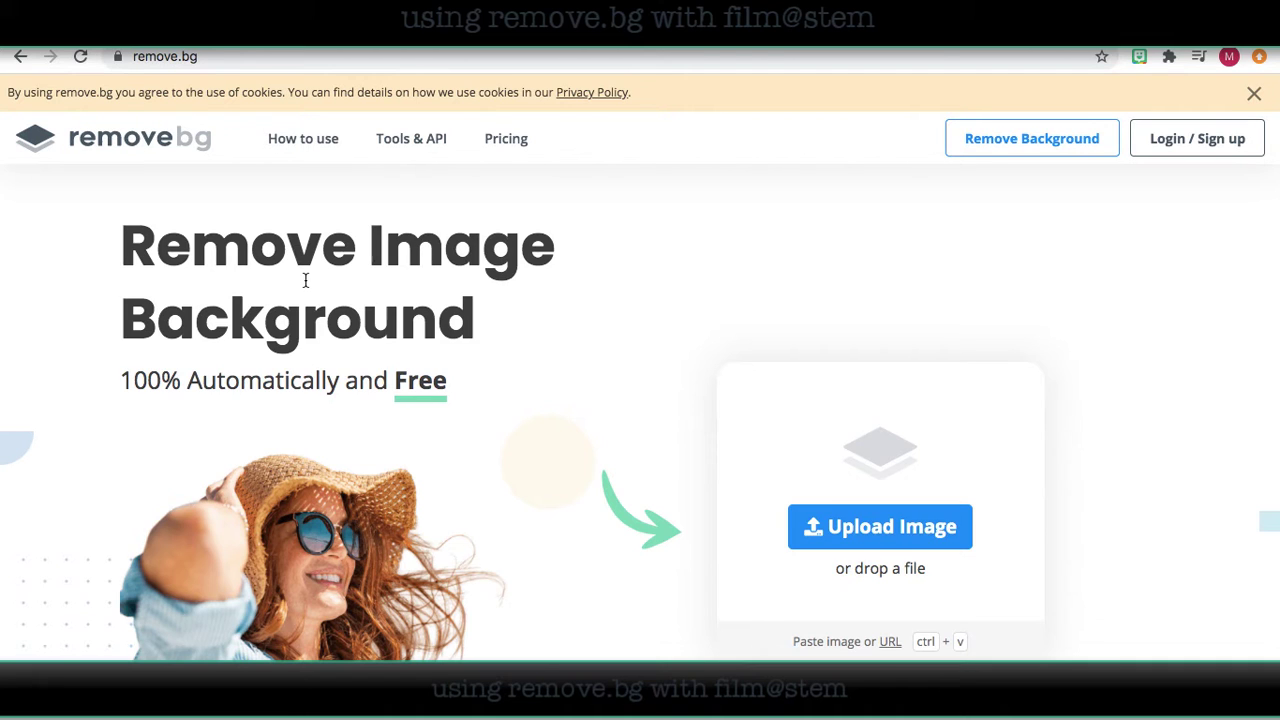
{"action": "mouse_move", "coordinate": [208, 120]}
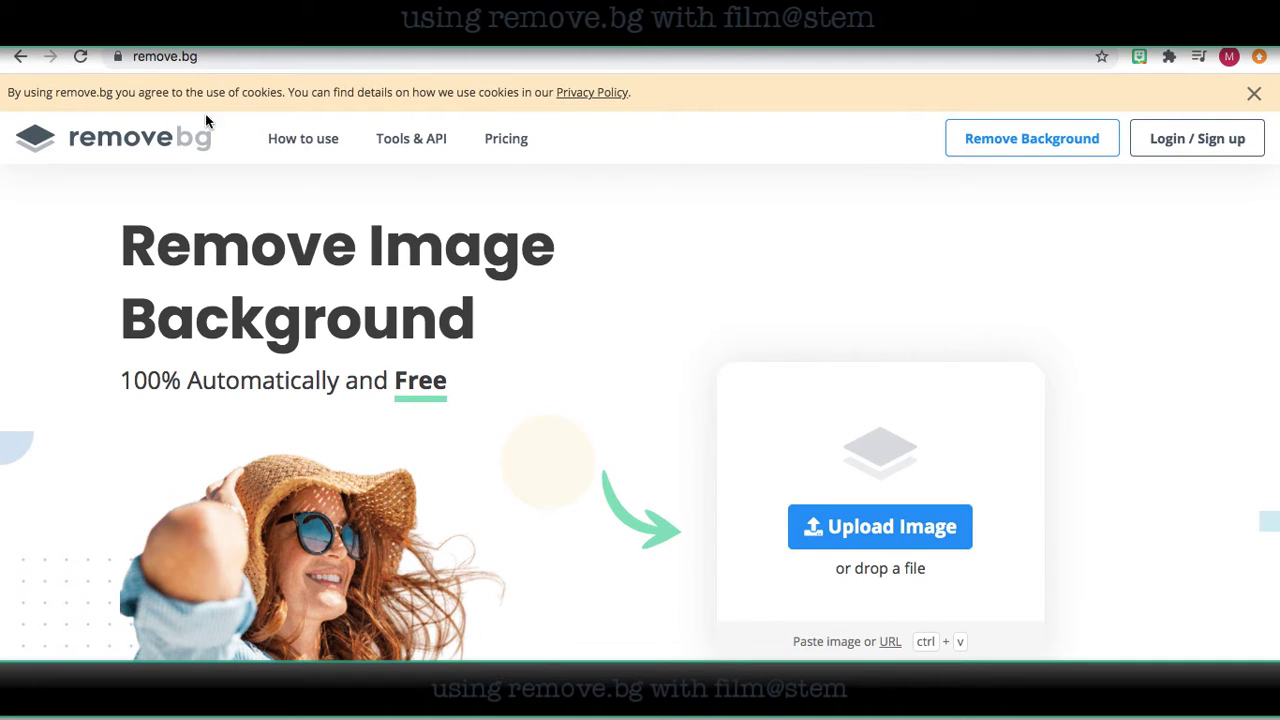
Go from the remove.bg home page to the image Upload page
{"action": "left_click", "coordinate": [165, 56]}
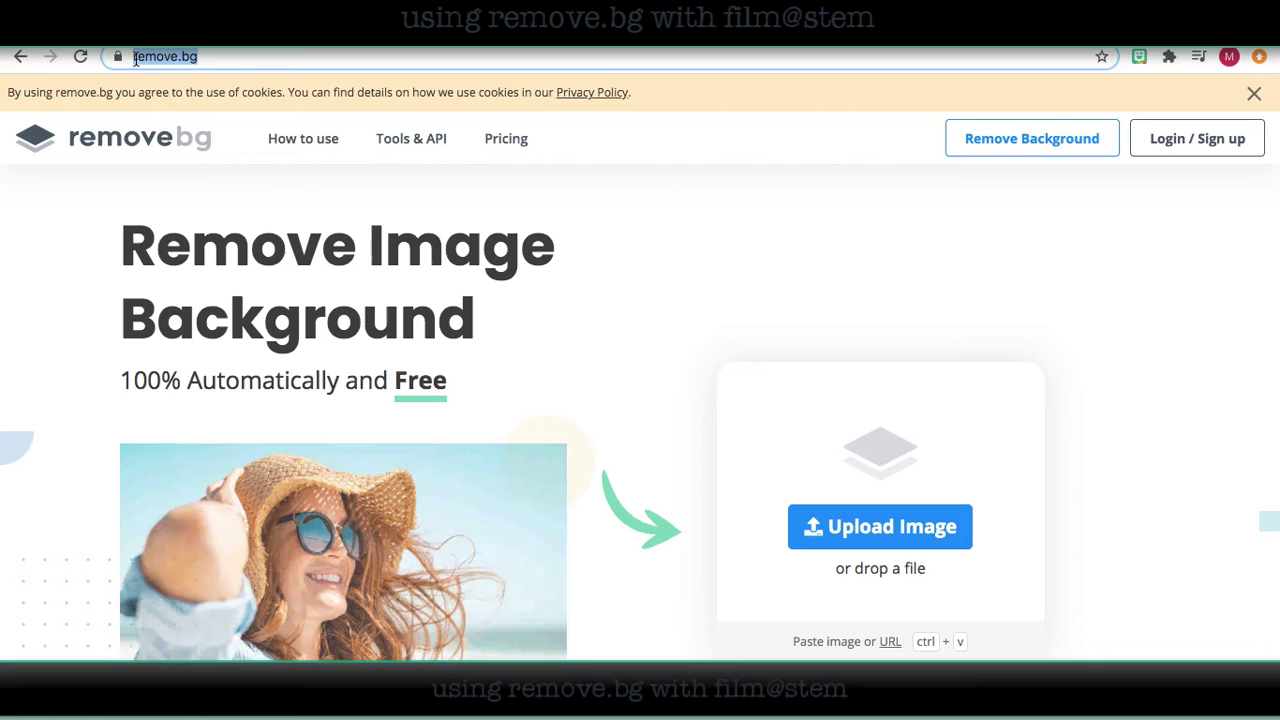
{"action": "mouse_move", "coordinate": [761, 402]}
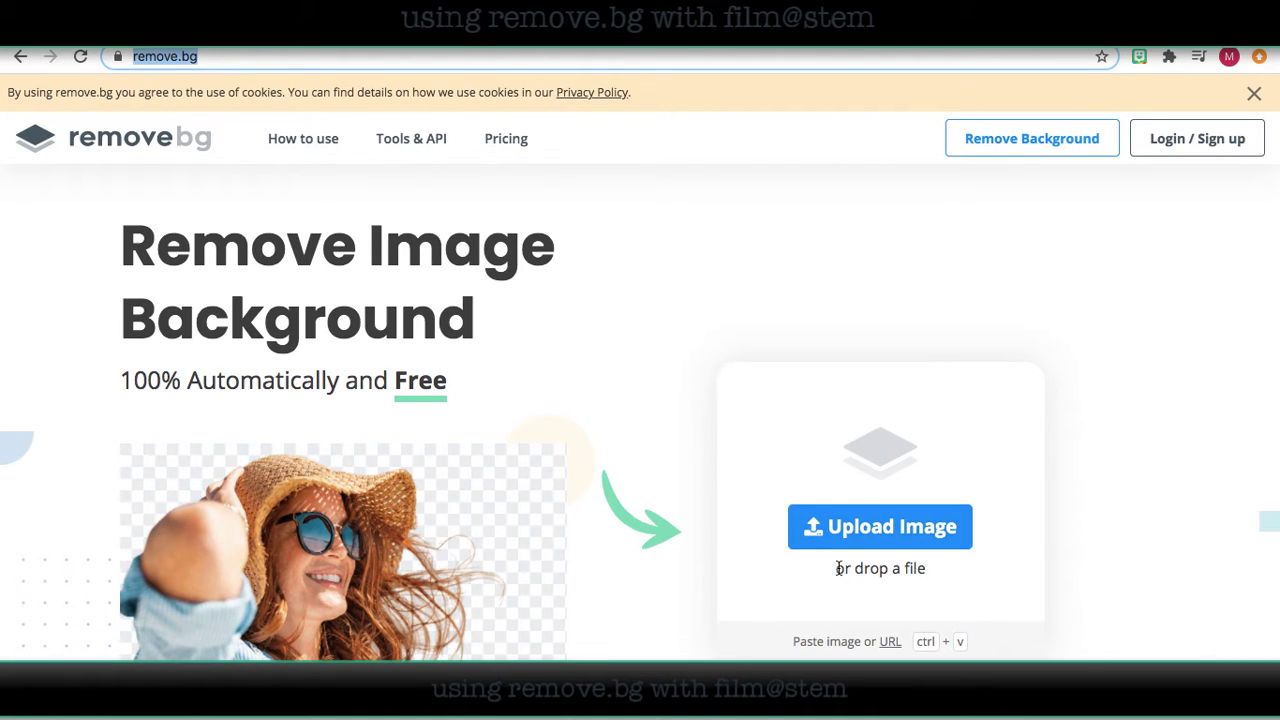
{"action": "left_click", "coordinate": [879, 526]}
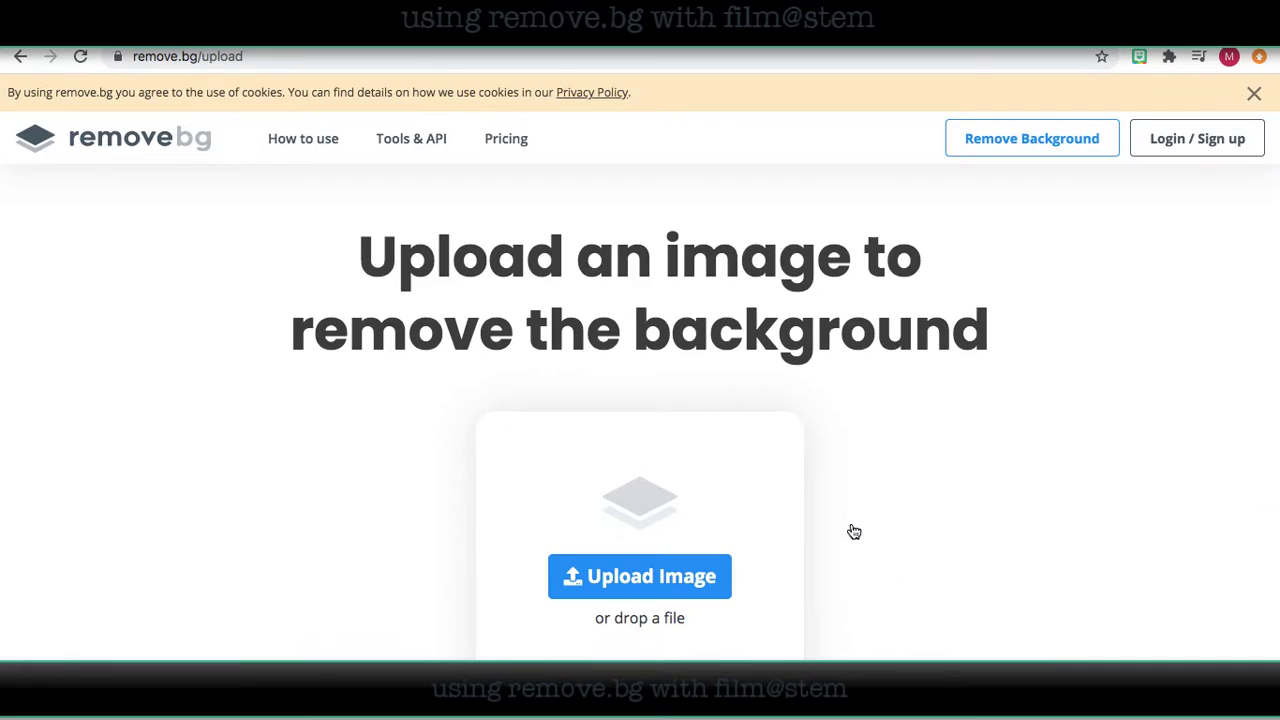
Upload selmaskate.jpg from the Downloads folder to remove.bg
{"action": "left_click", "coordinate": [639, 576]}
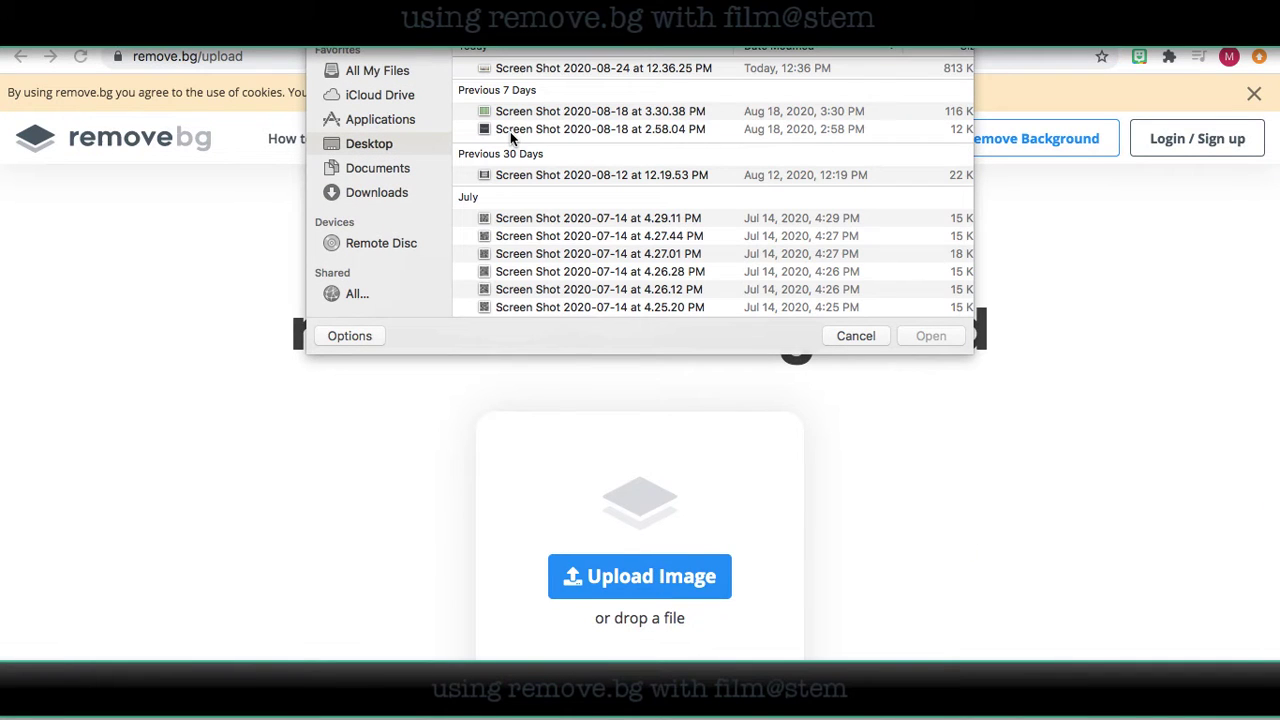
{"action": "scroll", "scroll_direction": "down", "scroll_amount": 3}
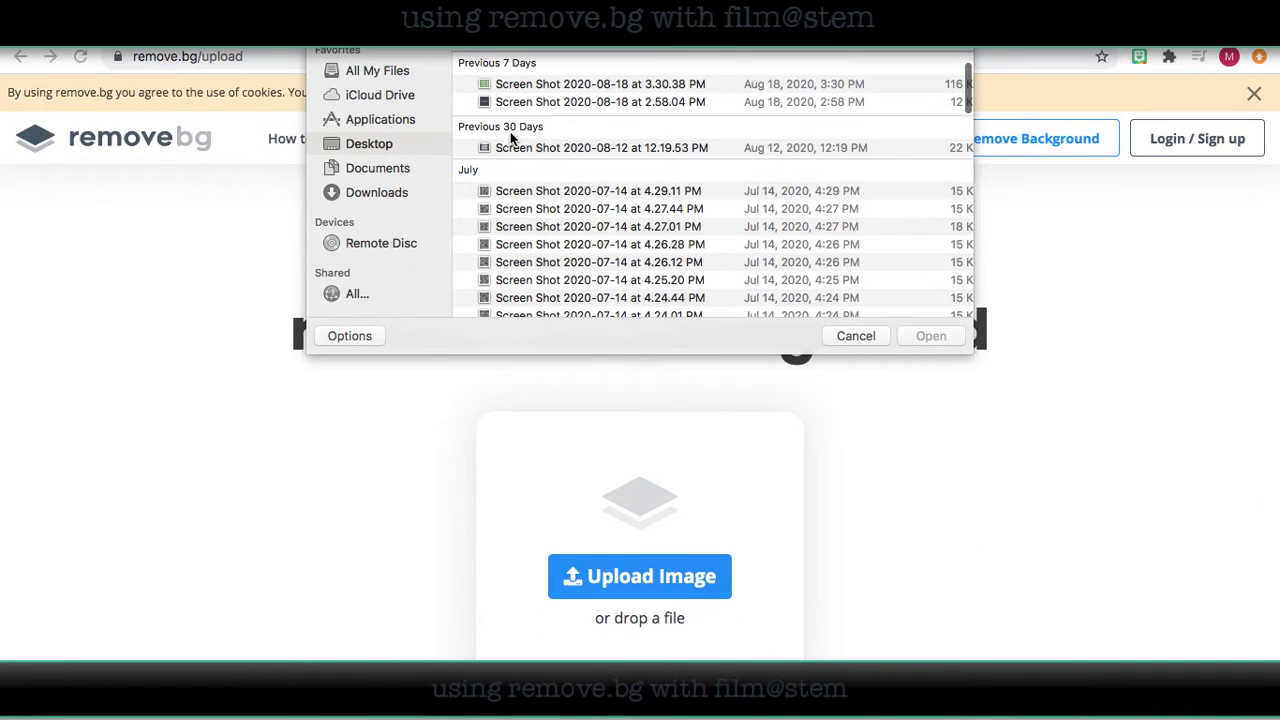
{"action": "scroll", "scroll_direction": "down", "scroll_amount": 3}
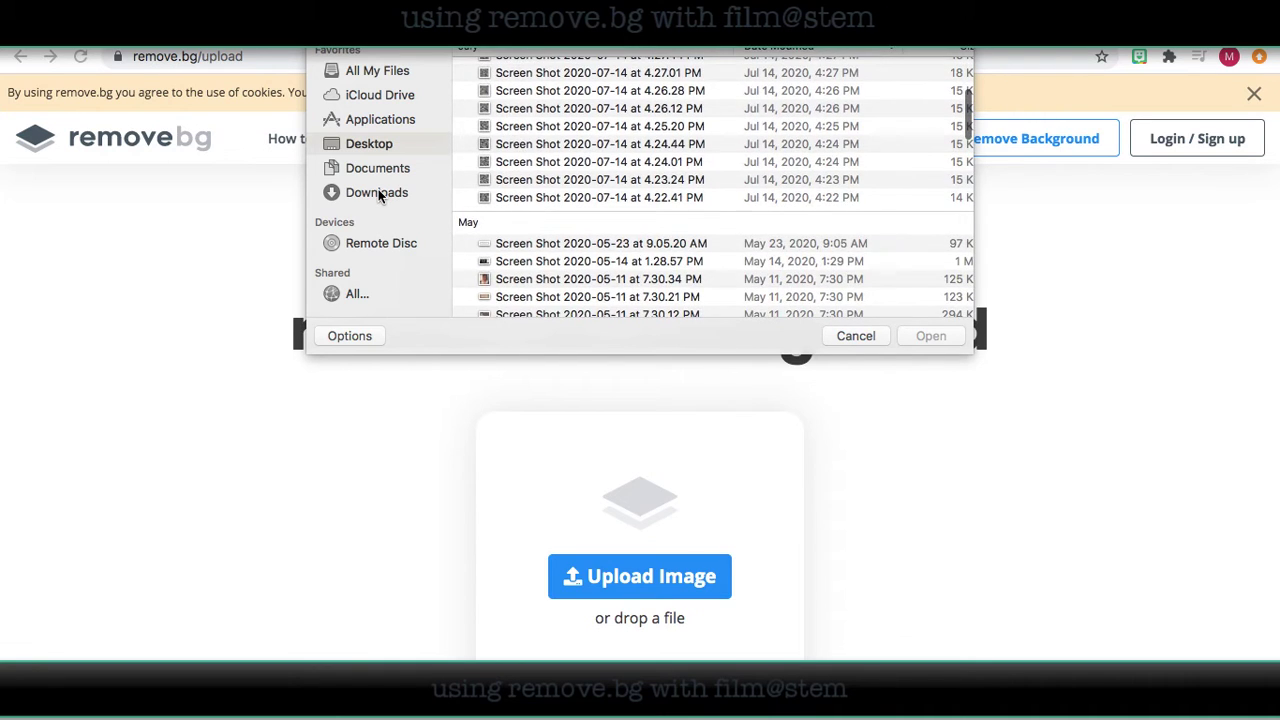
{"action": "left_click", "coordinate": [376, 192]}
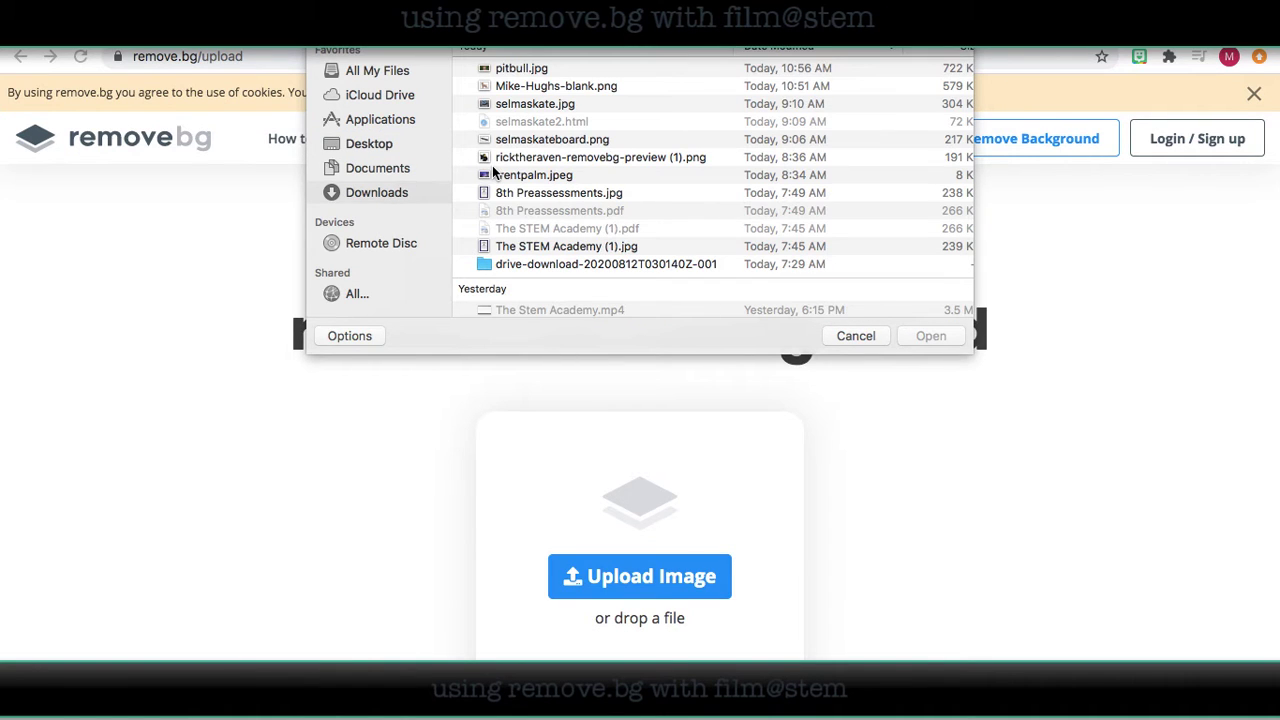
{"action": "mouse_move", "coordinate": [530, 115]}
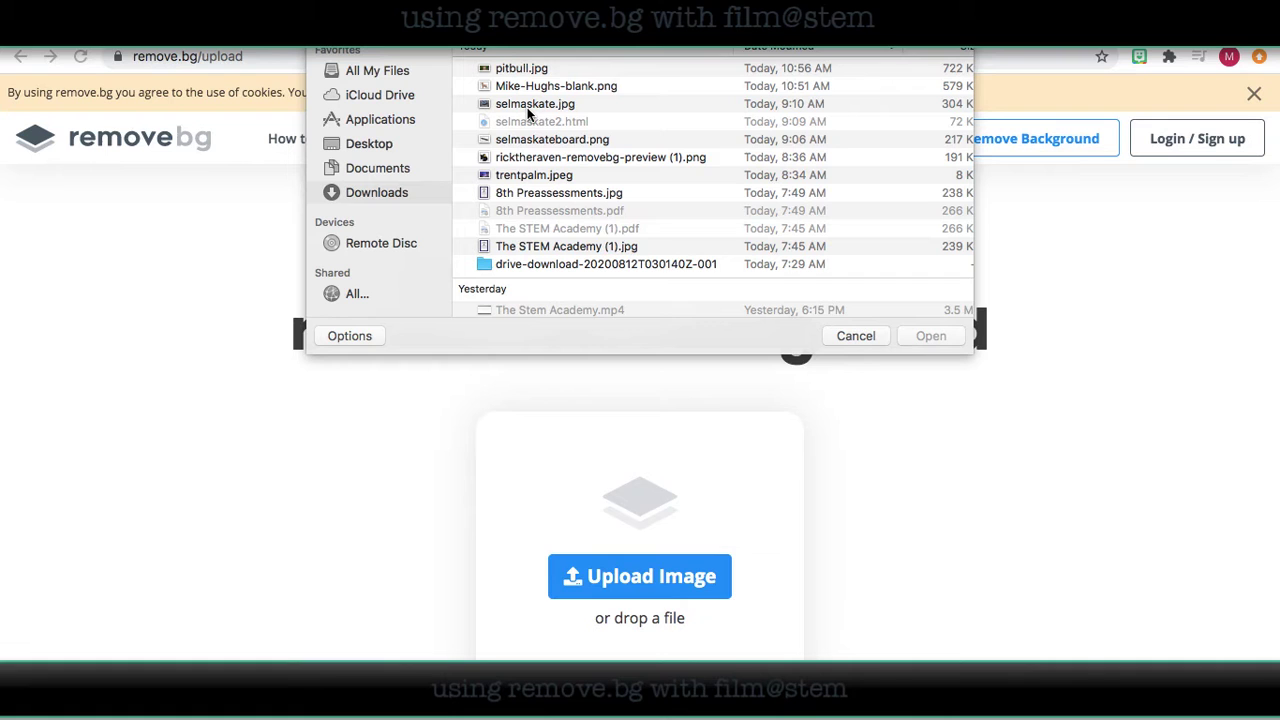
{"action": "left_click", "coordinate": [535, 103]}
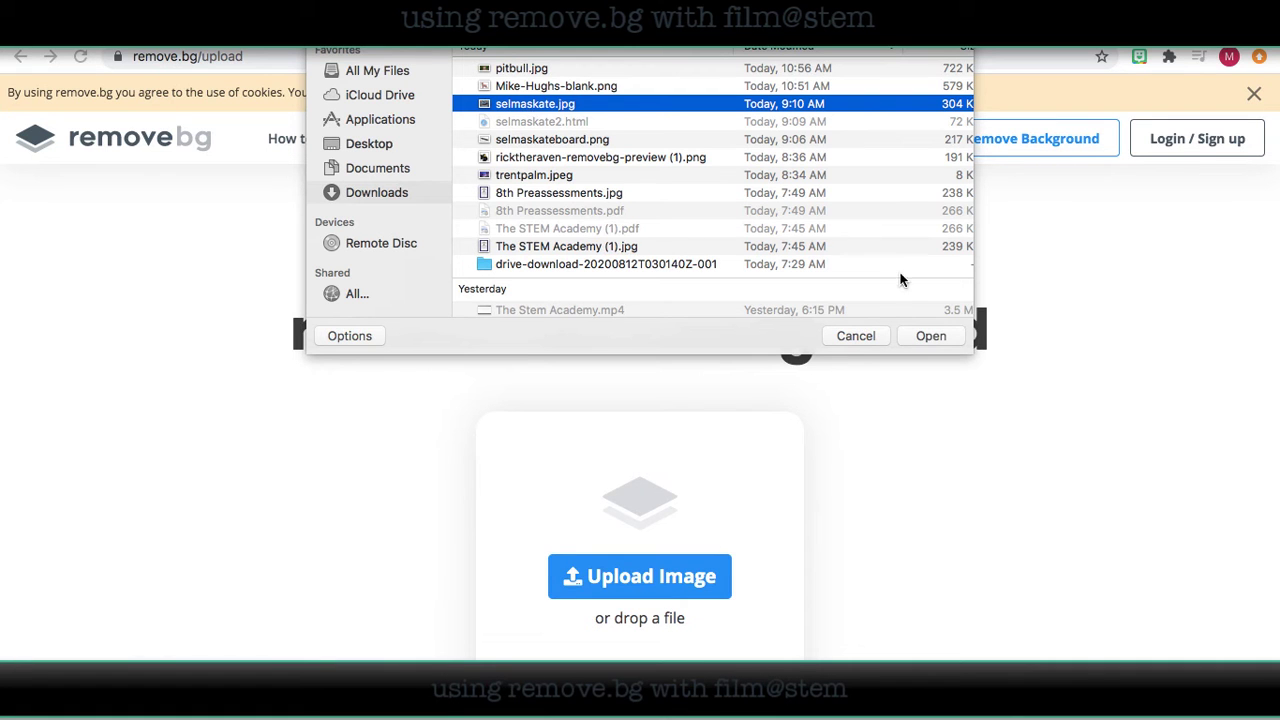
{"action": "left_click", "coordinate": [929, 335]}
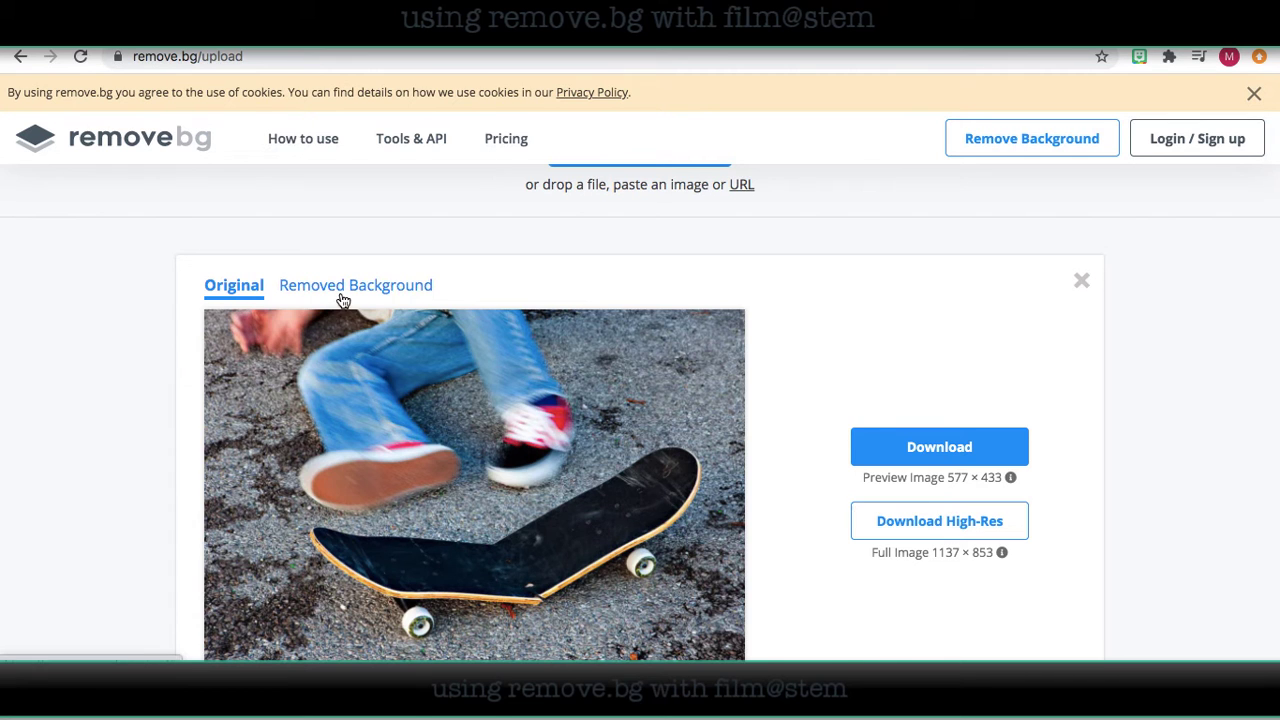
Compare the Removed Background and Original views, ending on the transparent cut-out
{"action": "left_click", "coordinate": [355, 285]}
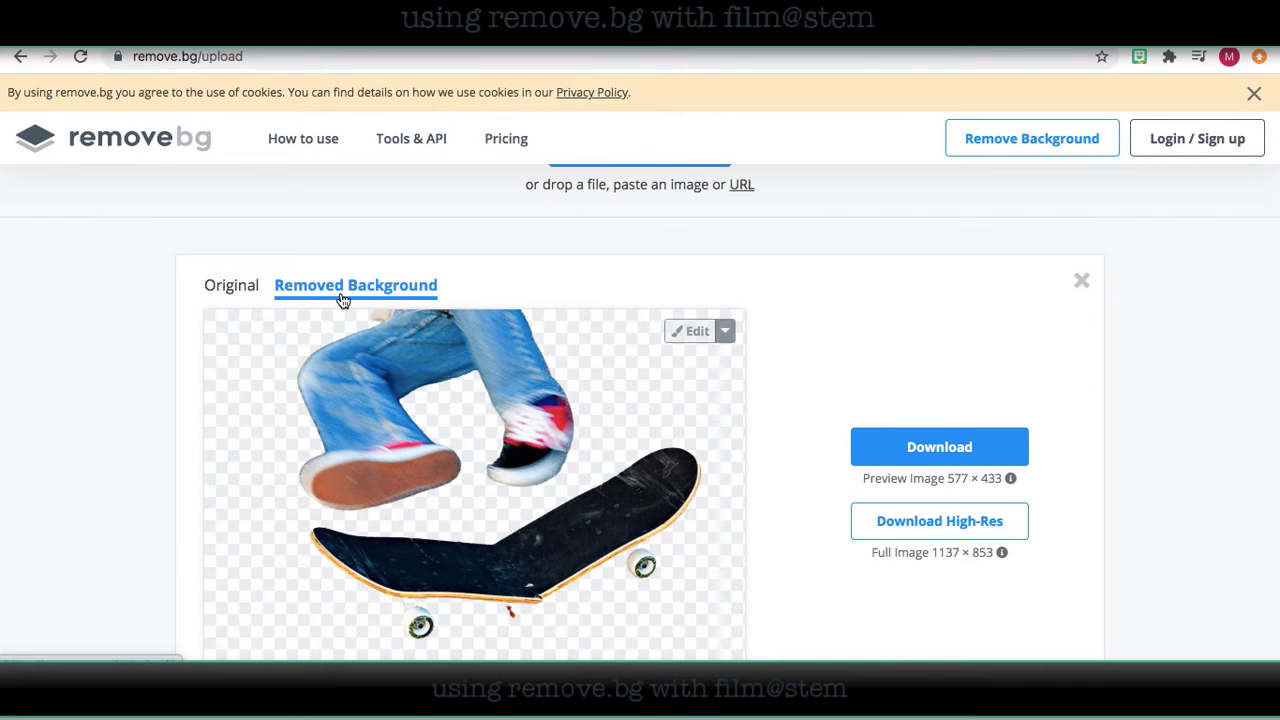
{"action": "mouse_move", "coordinate": [260, 293]}
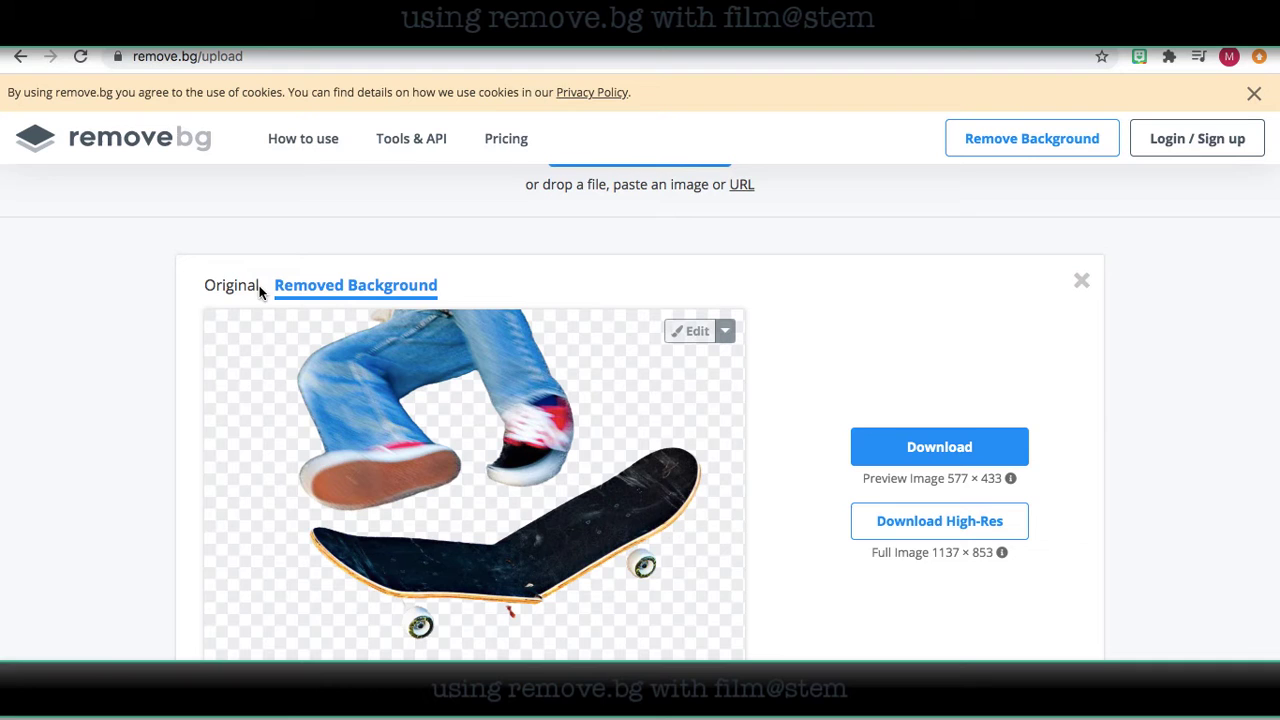
{"action": "left_click", "coordinate": [232, 285]}
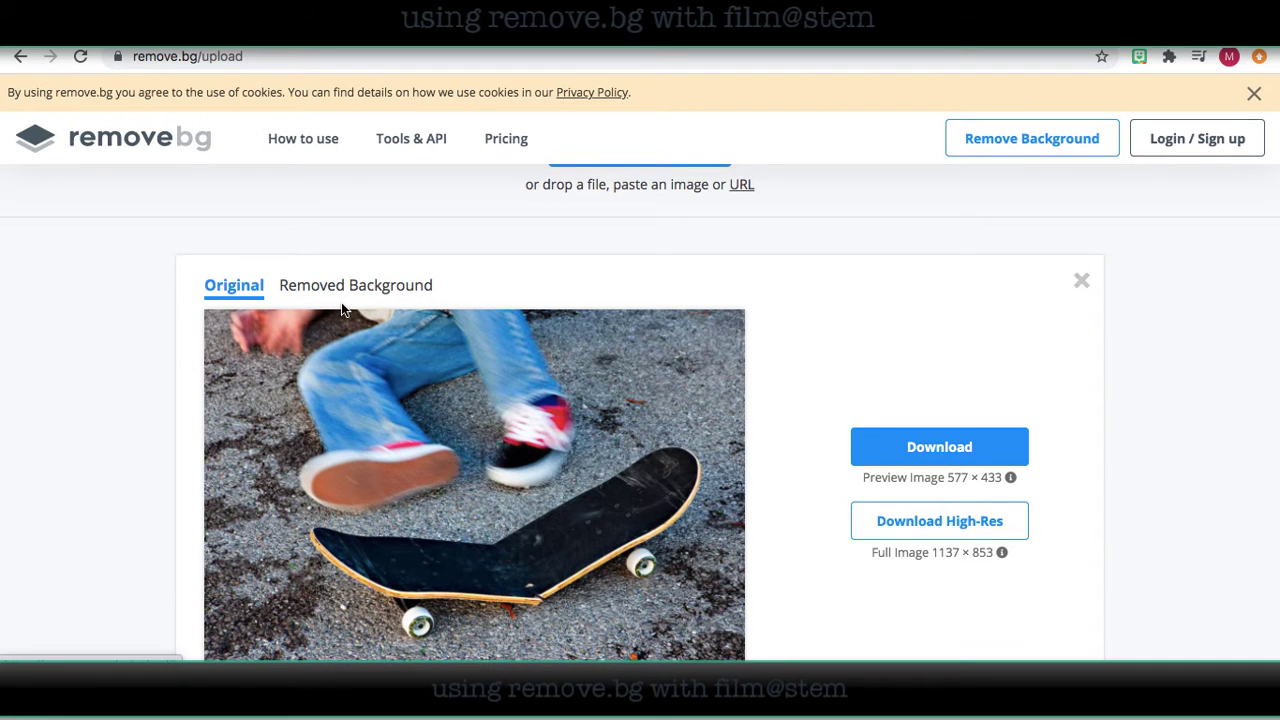
{"action": "left_click", "coordinate": [355, 285]}
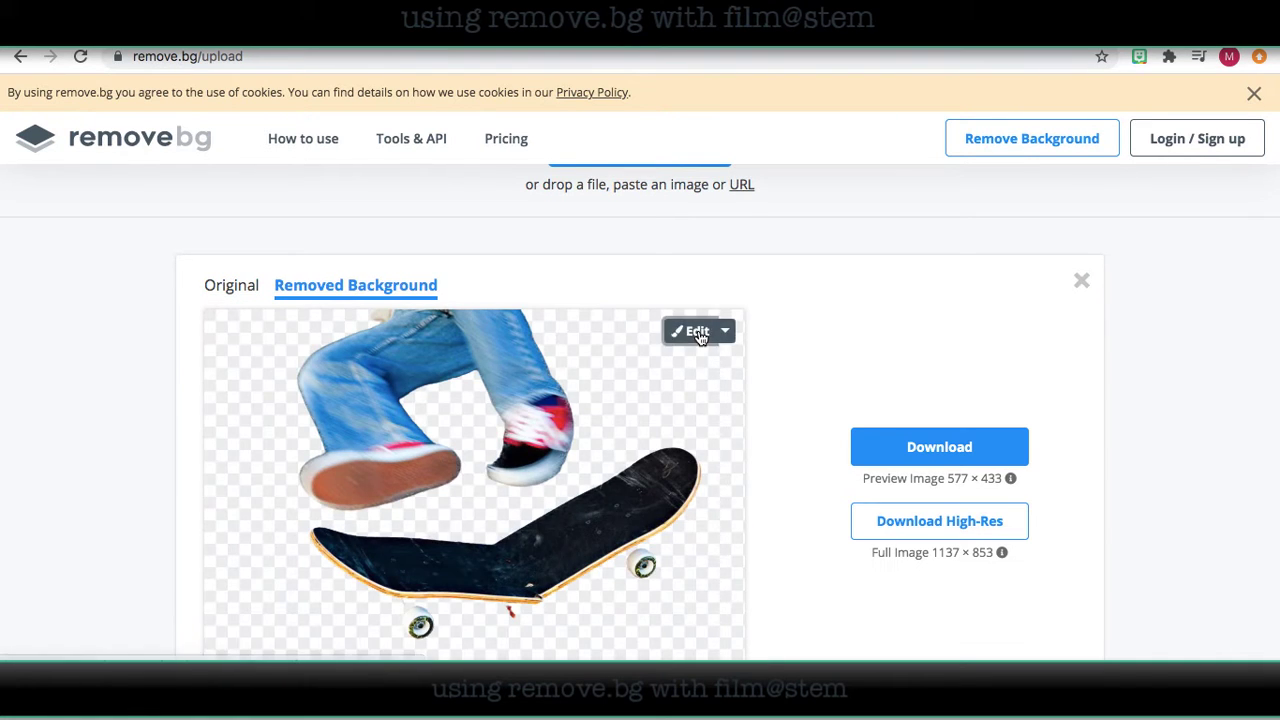
In the background editor, try original, blurred and studio-backdrop backgrounds behind the skateboard
{"action": "left_click", "coordinate": [693, 330]}
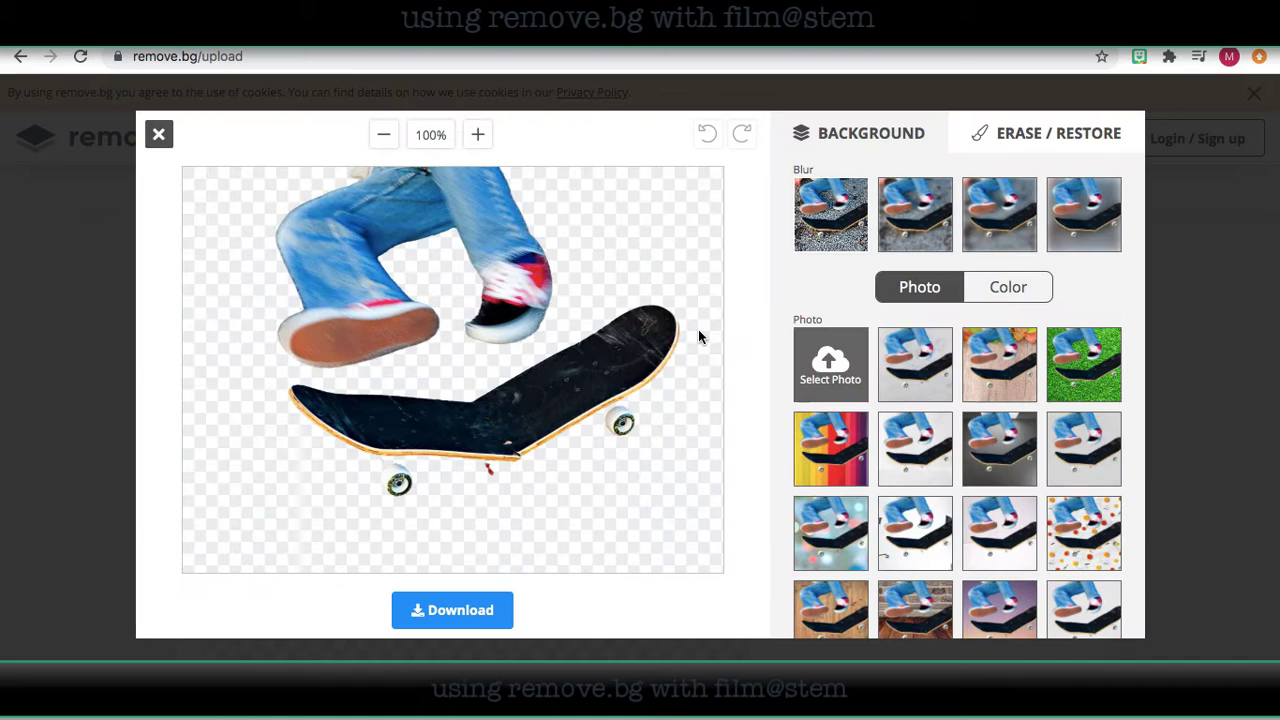
{"action": "left_click", "coordinate": [830, 213]}
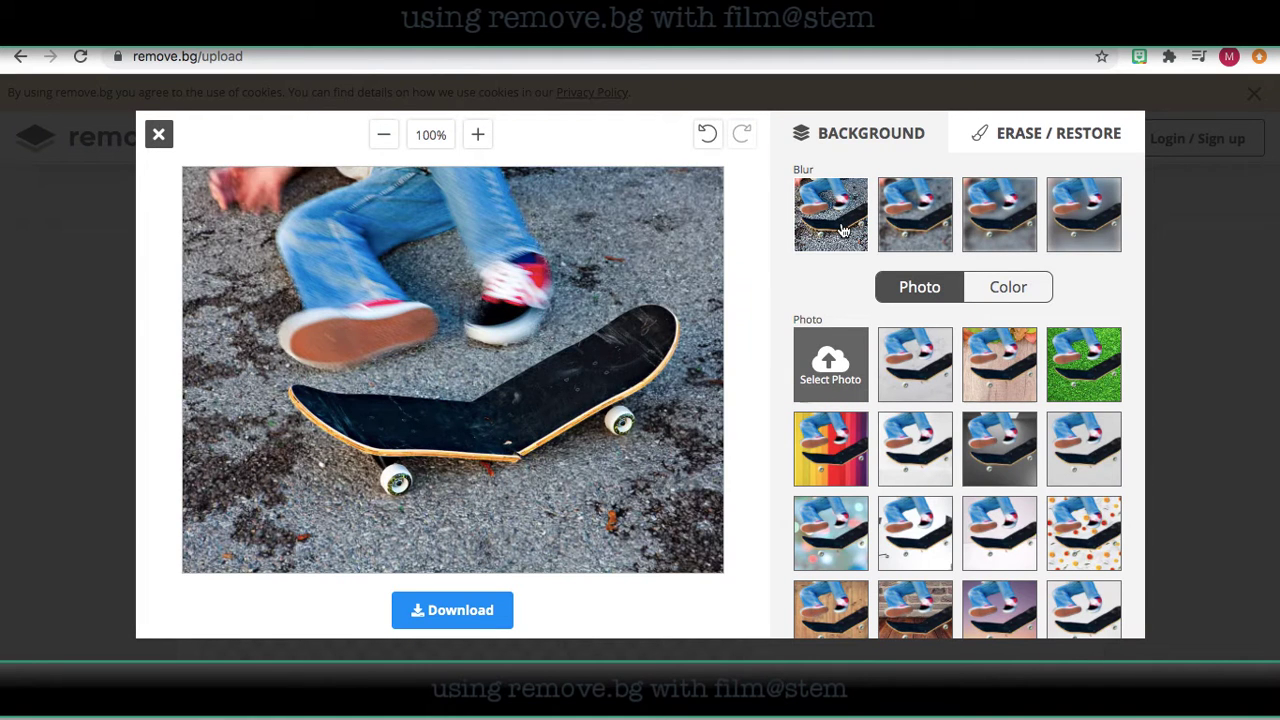
{"action": "left_click", "coordinate": [999, 213]}
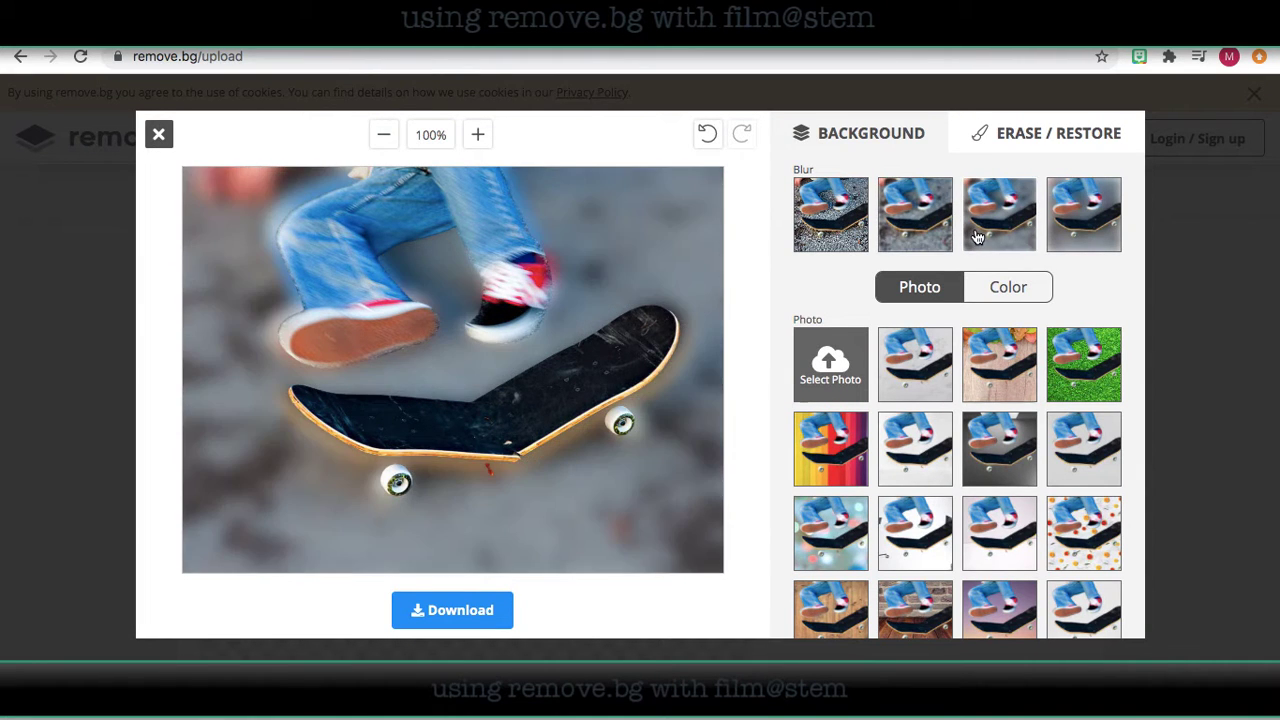
{"action": "left_click", "coordinate": [830, 213]}
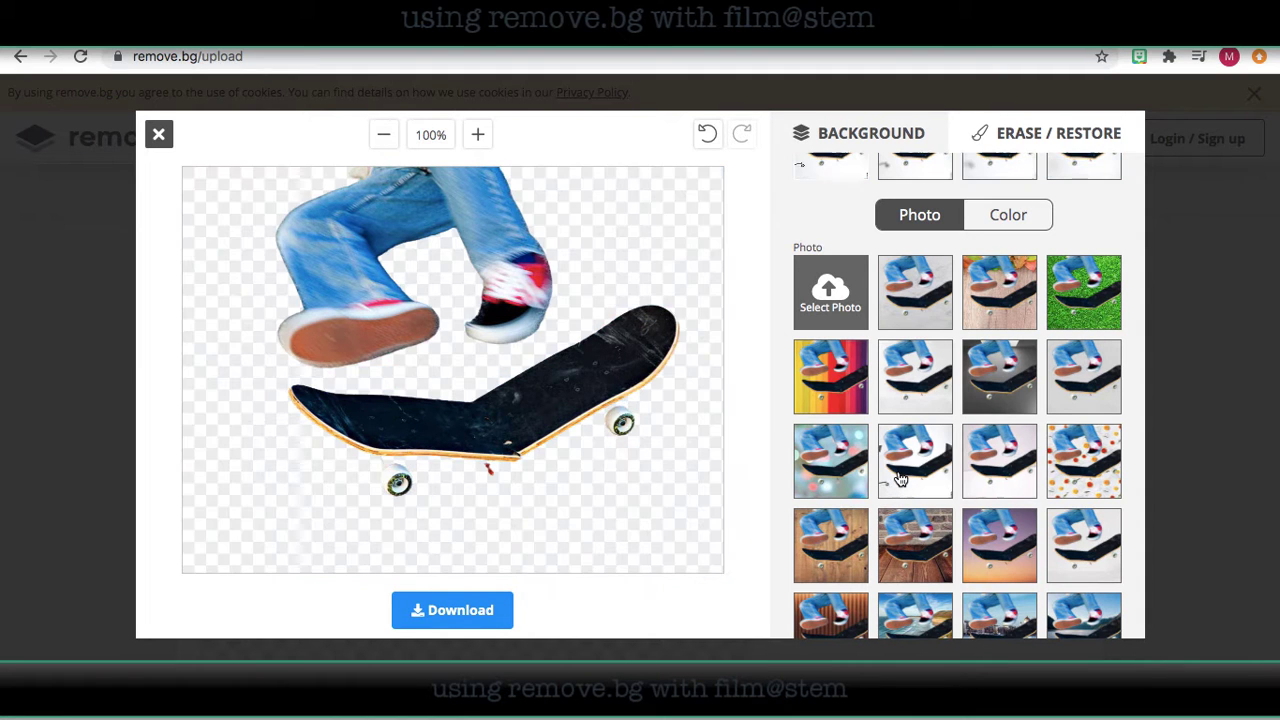
{"action": "left_click", "coordinate": [830, 461]}
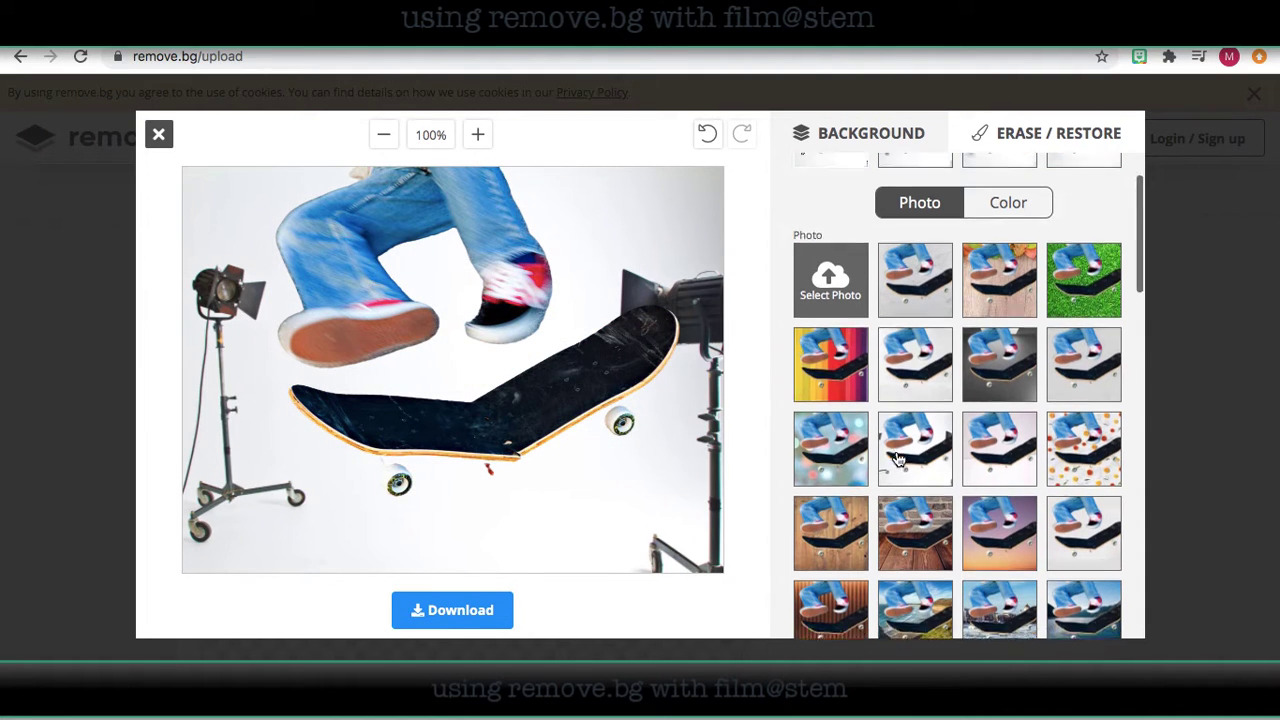
{"action": "scroll", "scroll_direction": "down", "scroll_amount": 3}
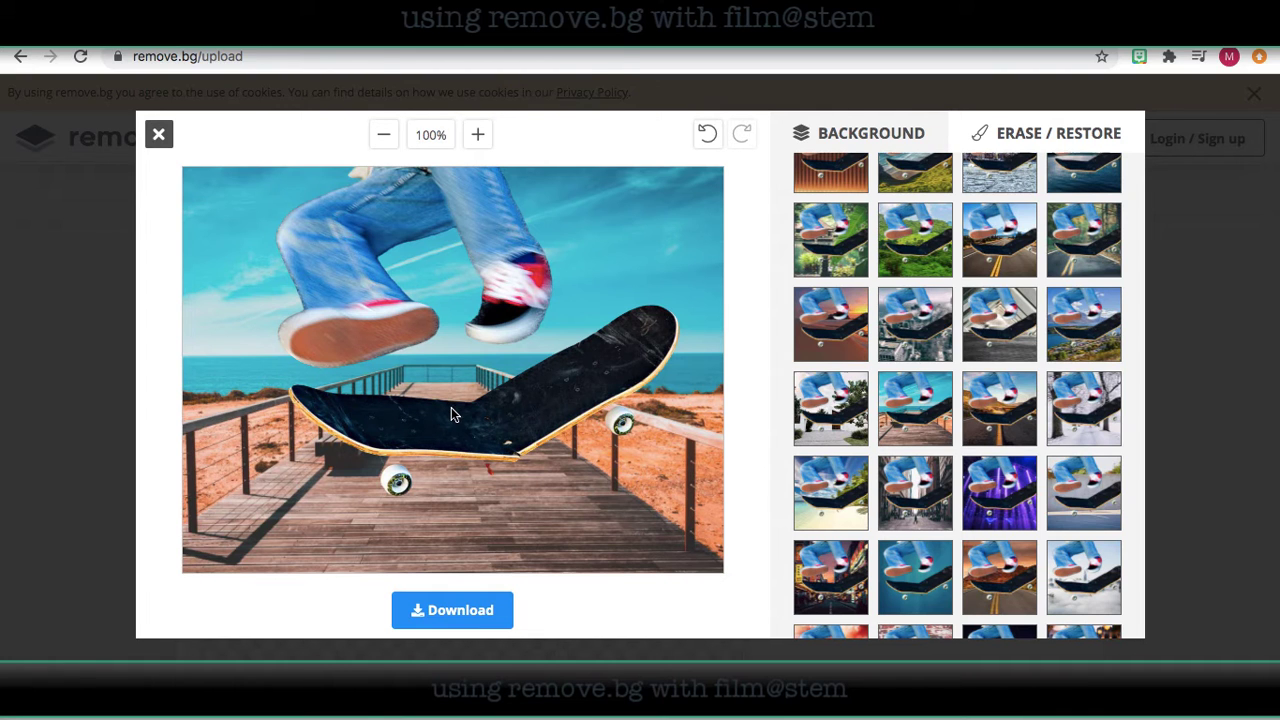
Undo the background changes four times back to a transparent backdrop
{"action": "left_click", "coordinate": [707, 133]}
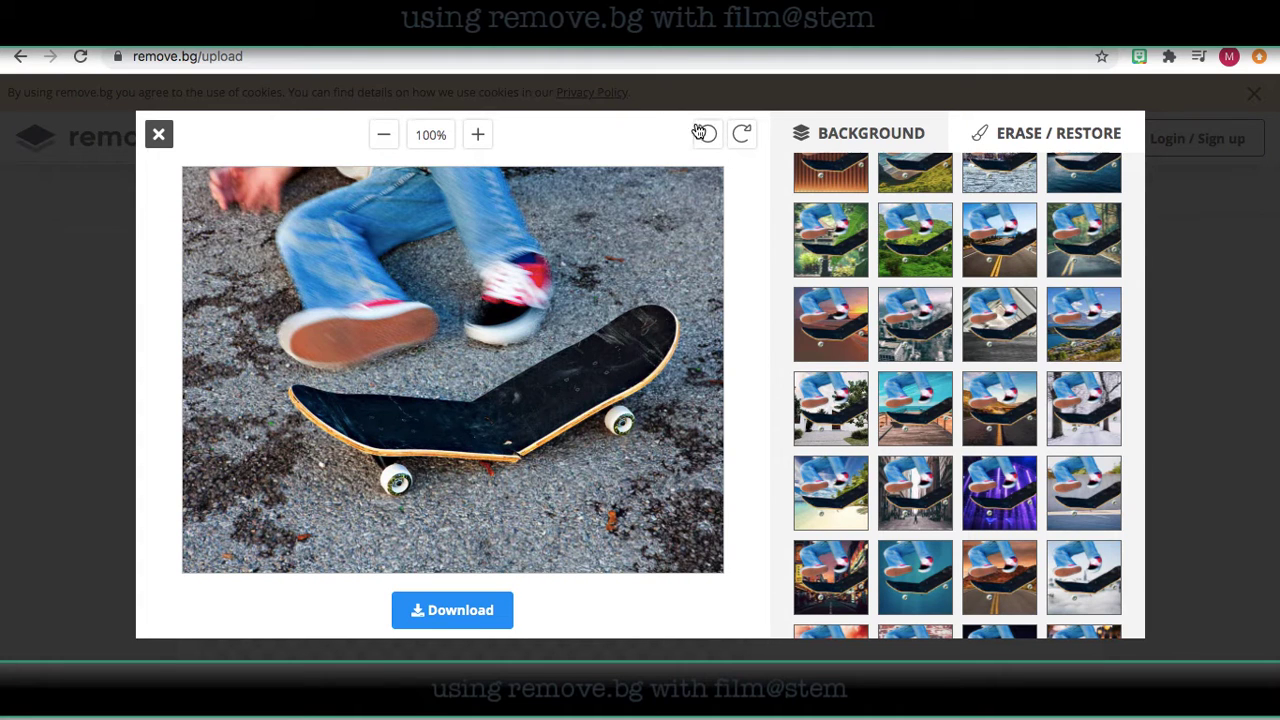
{"action": "left_click", "coordinate": [705, 133]}
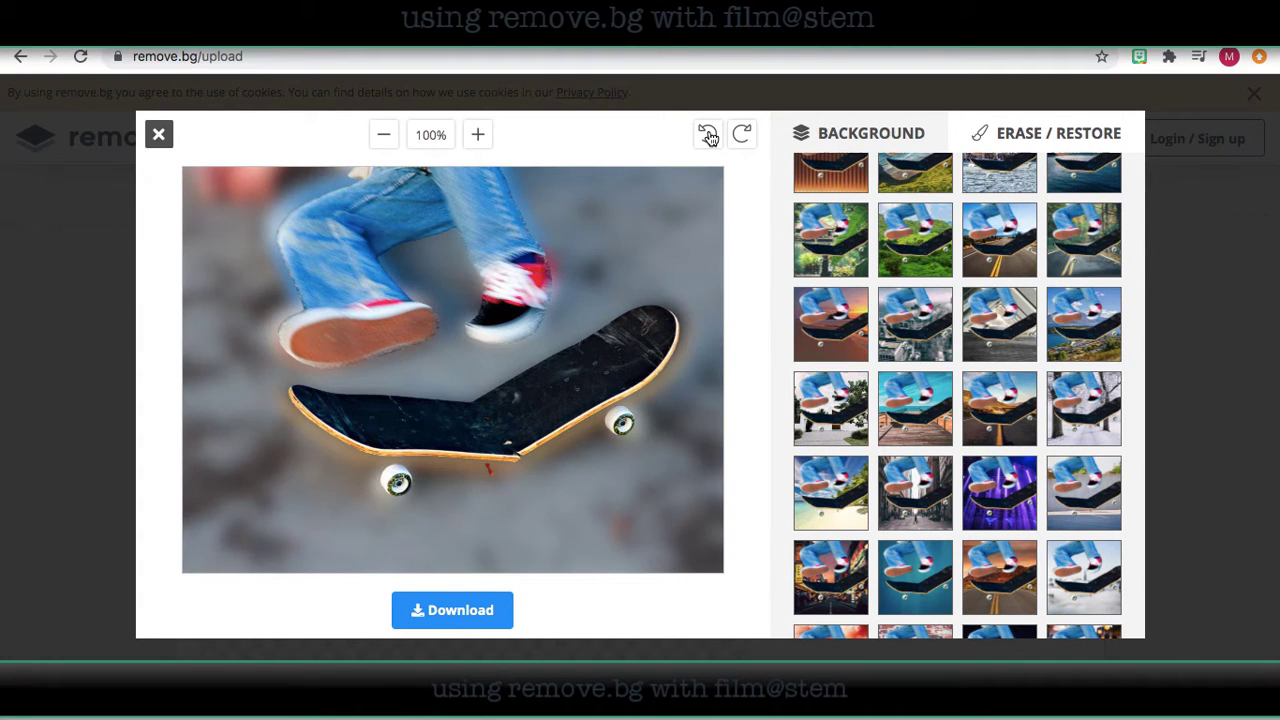
{"action": "left_click", "coordinate": [707, 133]}
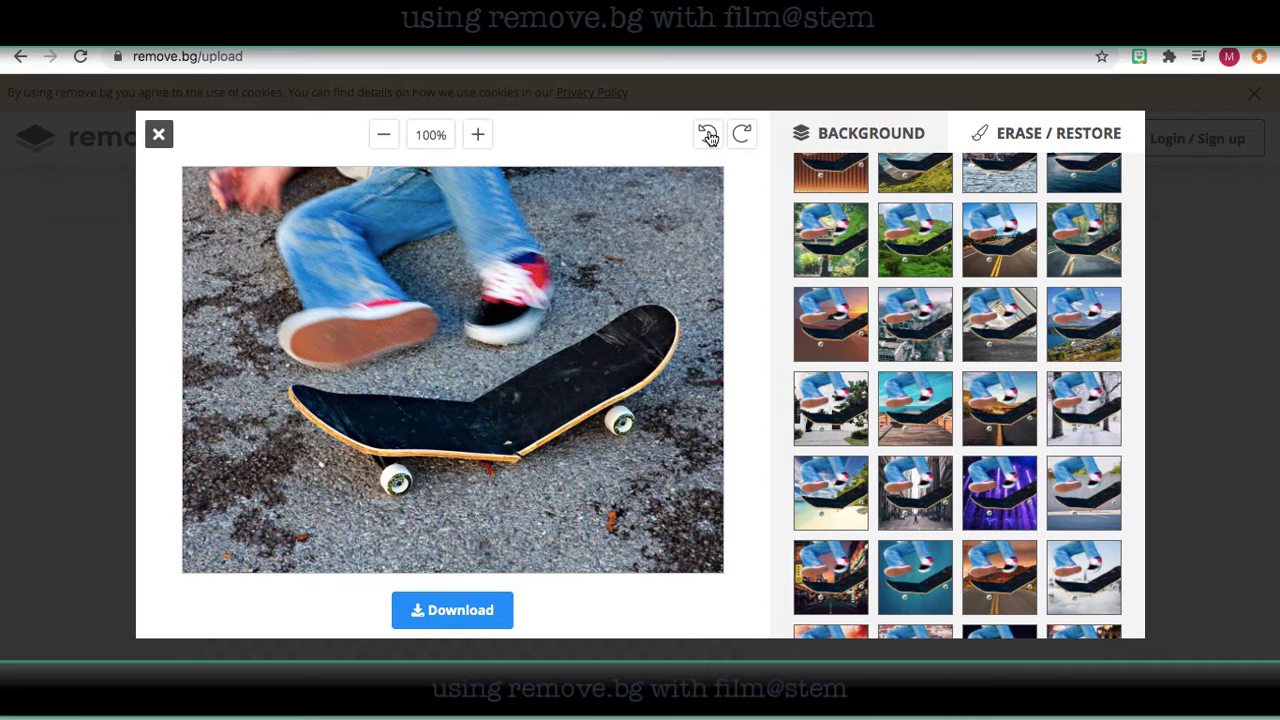
{"action": "left_click", "coordinate": [708, 133]}
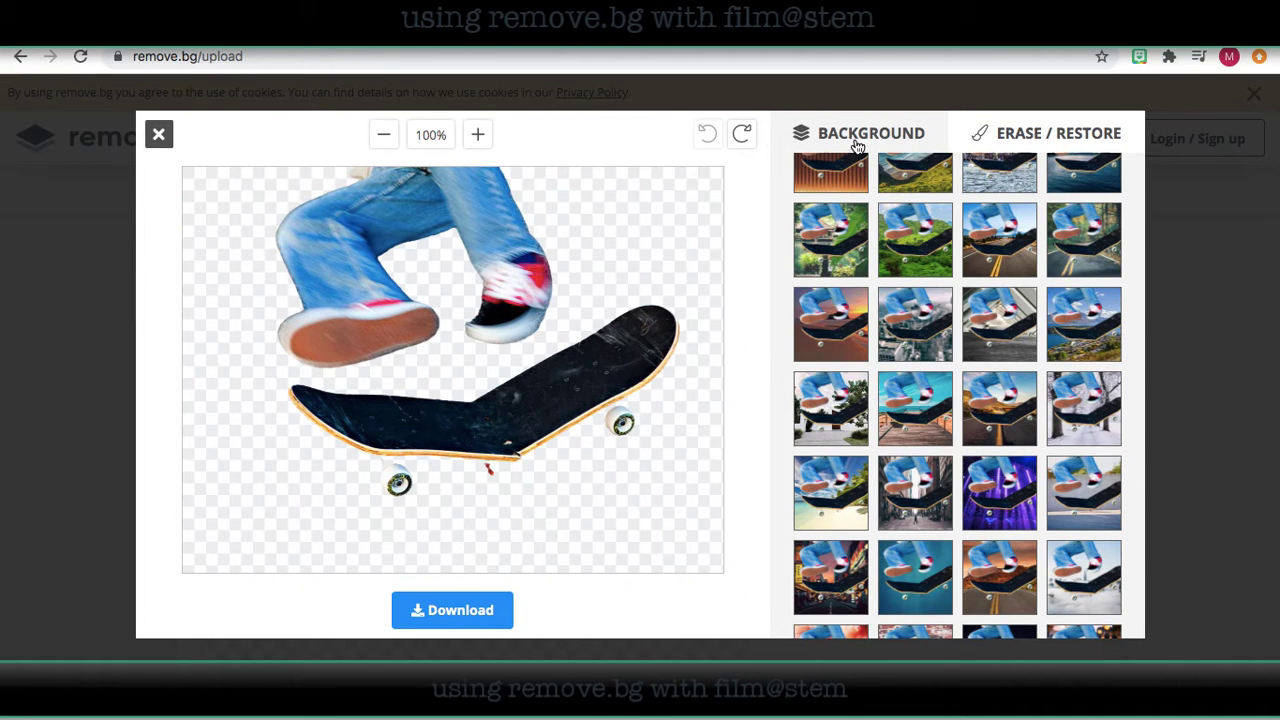
Erase the skater's jeans, leg and shoe, keeping only the skateboard
{"action": "left_click", "coordinate": [1045, 132]}
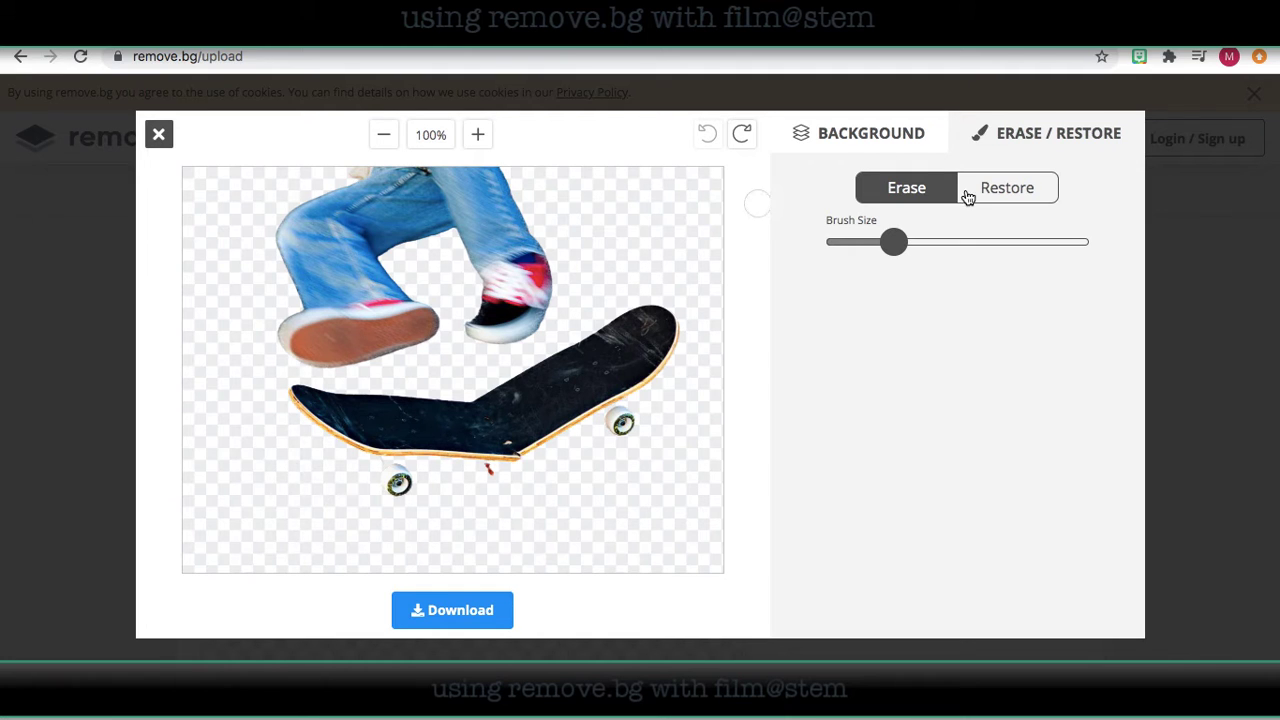
{"action": "left_click_drag", "start_coordinate": [893, 241], "coordinate": [1008, 241]}
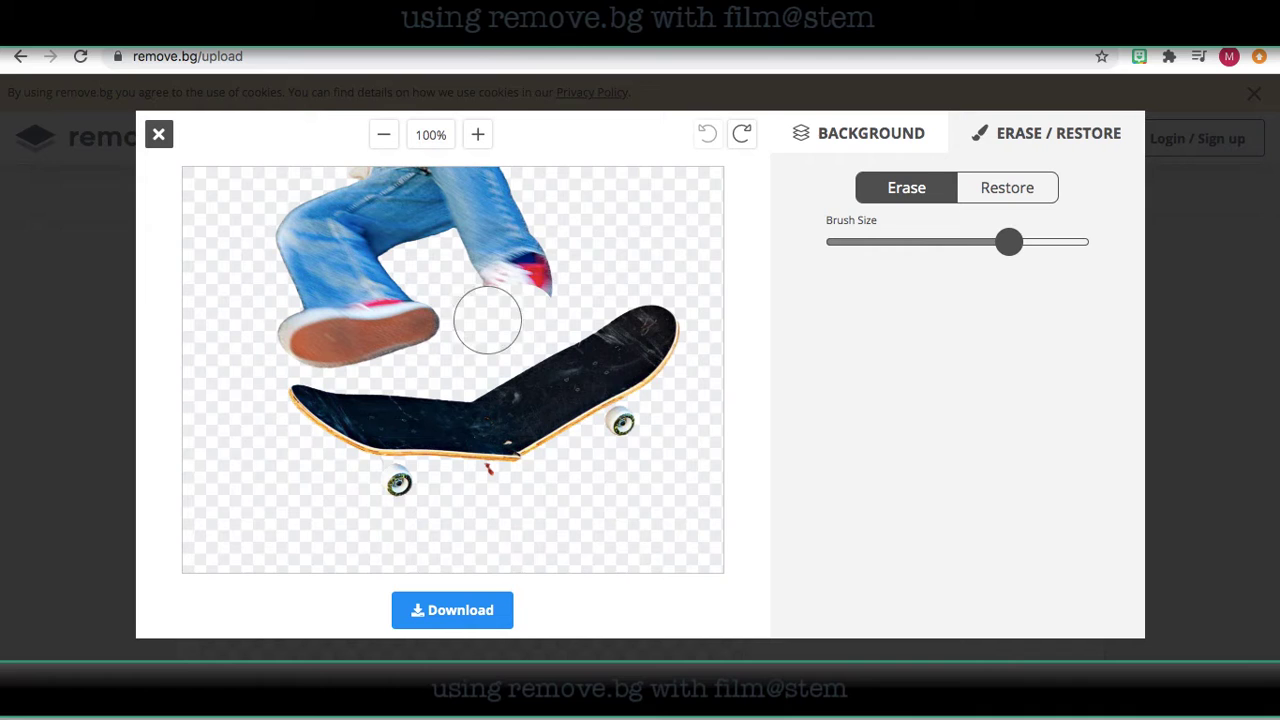
{"action": "left_click_drag", "start_coordinate": [487, 318], "coordinate": [487, 193]}
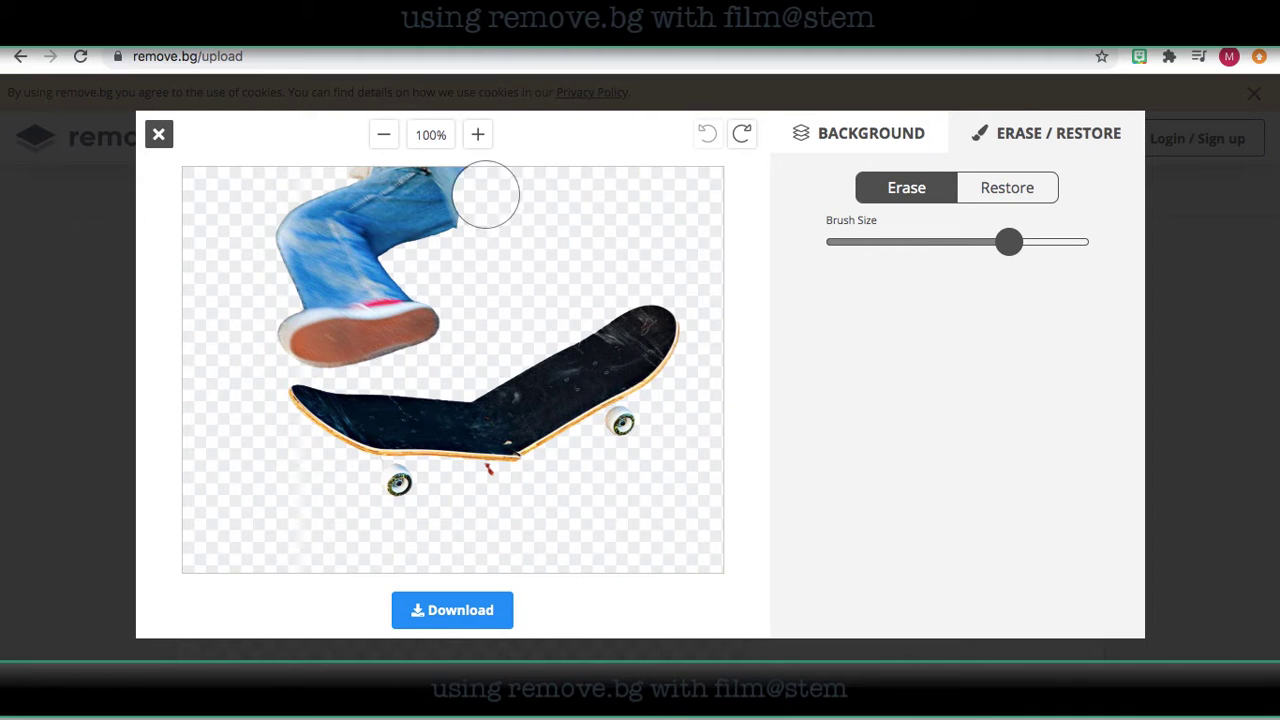
{"action": "left_click_drag", "start_coordinate": [485, 193], "coordinate": [377, 177]}
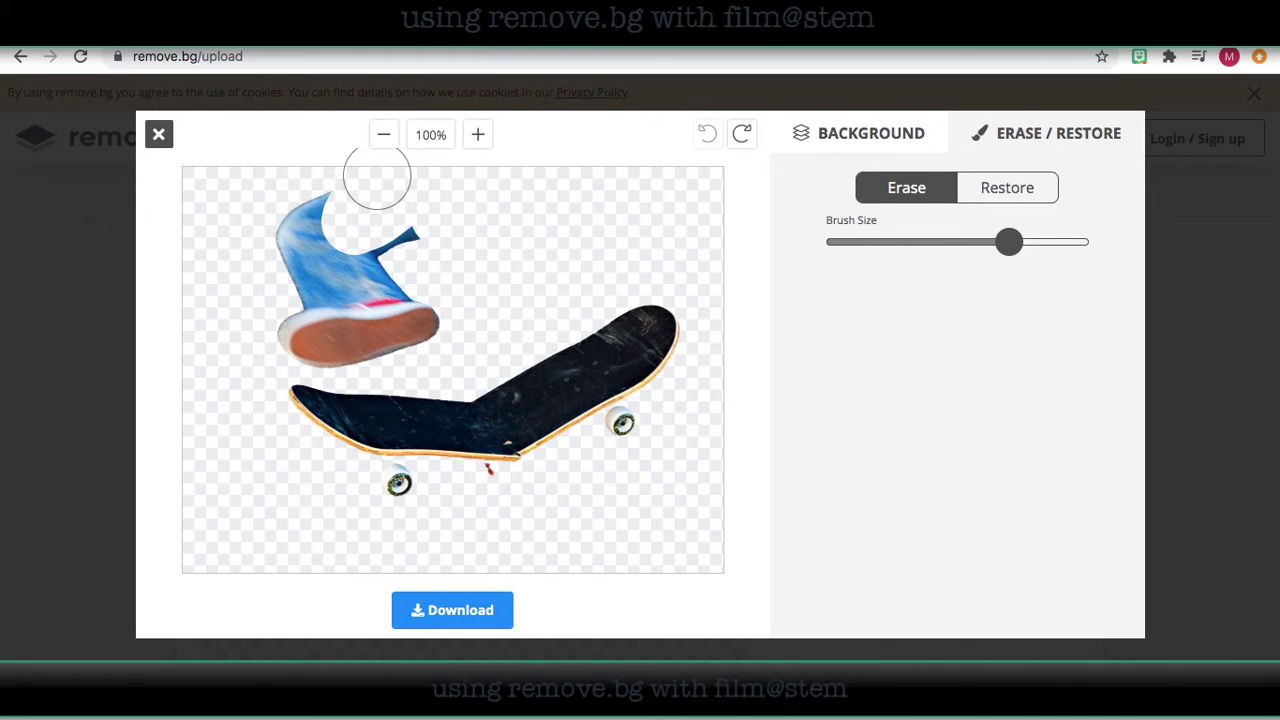
{"action": "left_click_drag", "start_coordinate": [377, 175], "coordinate": [330, 335]}
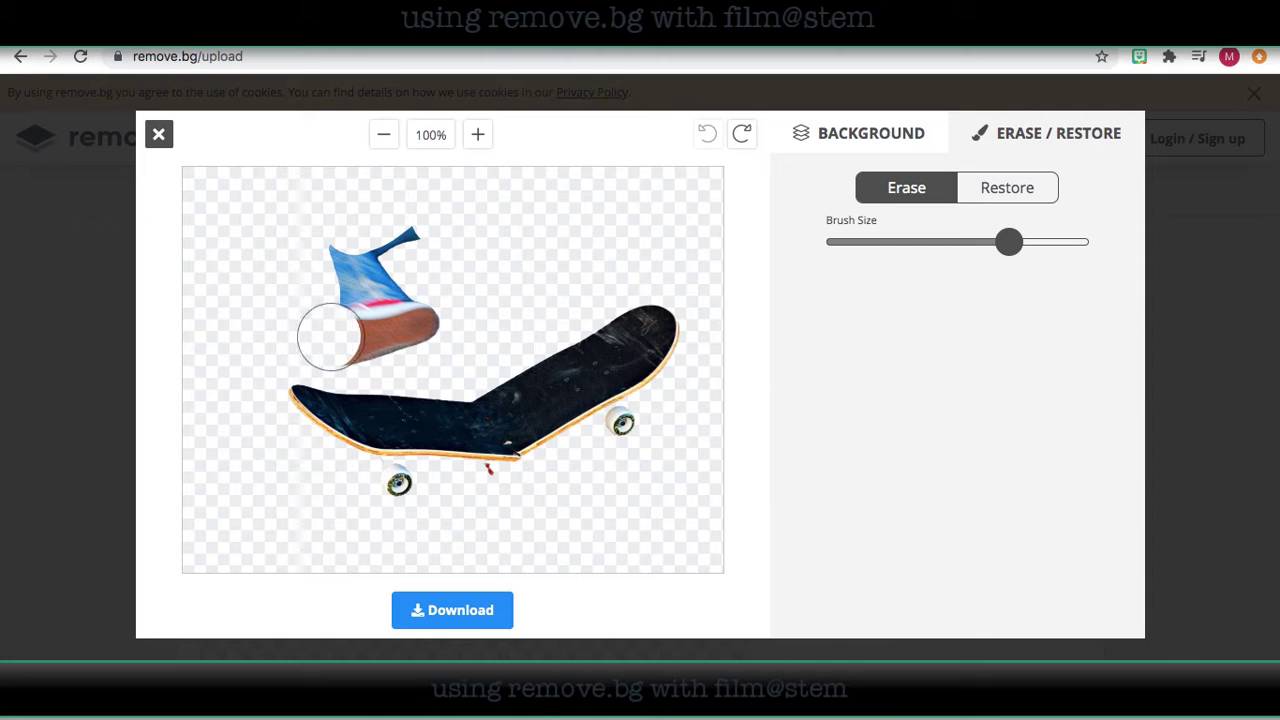
{"action": "left_click_drag", "start_coordinate": [350, 320], "coordinate": [430, 255]}
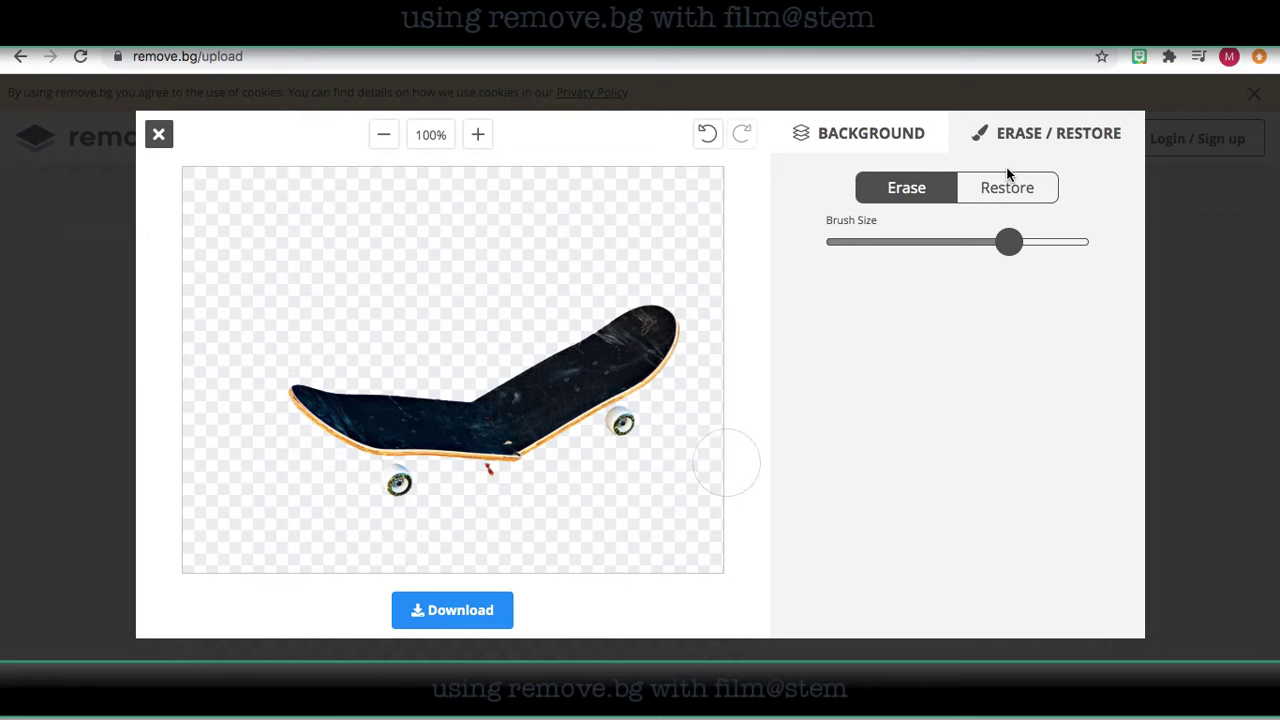
Place the purple-sky city bridge photo from the gallery behind the skateboard
{"action": "left_click", "coordinate": [869, 133]}
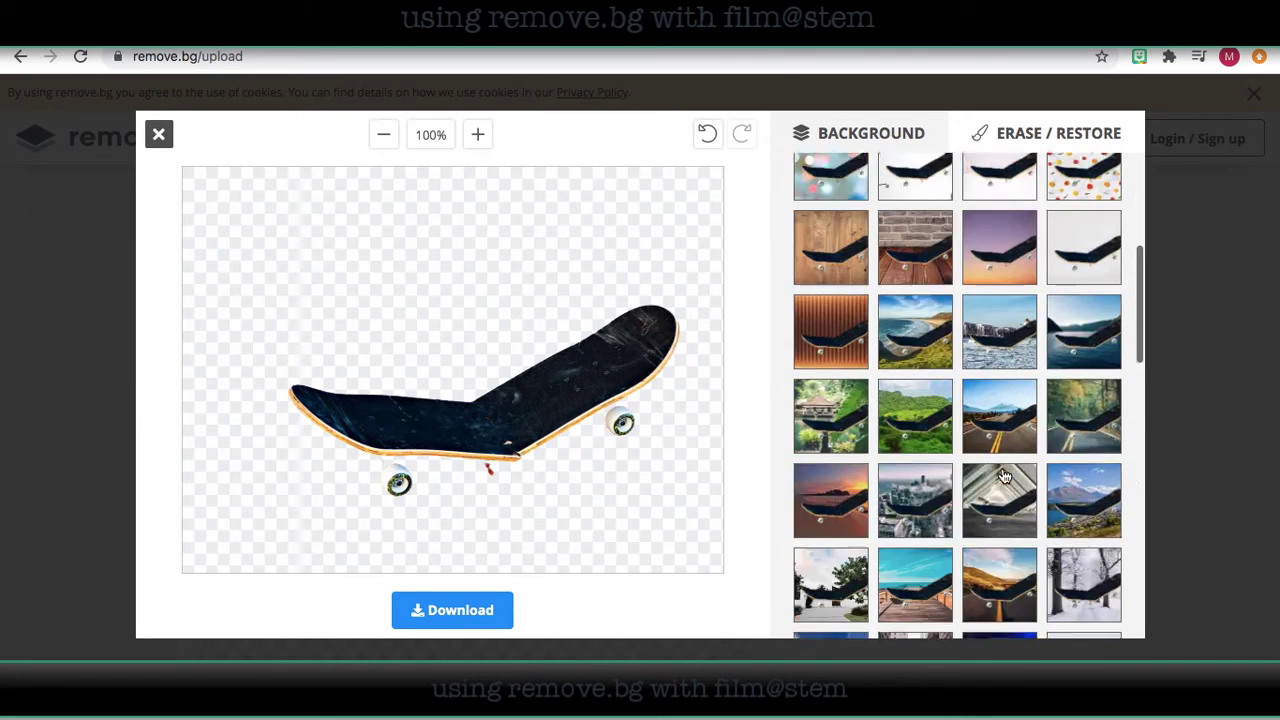
{"action": "scroll", "scroll_direction": "down", "scroll_amount": 3}
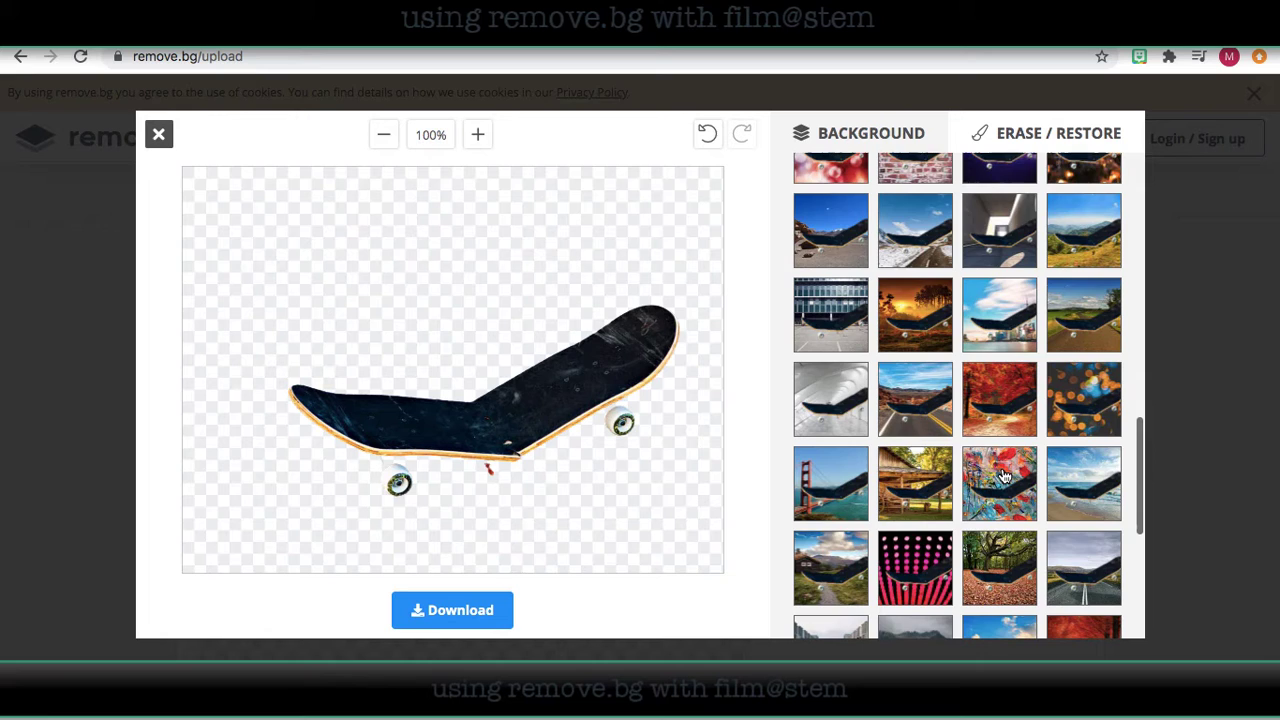
{"action": "scroll", "scroll_direction": "down", "scroll_amount": 3}
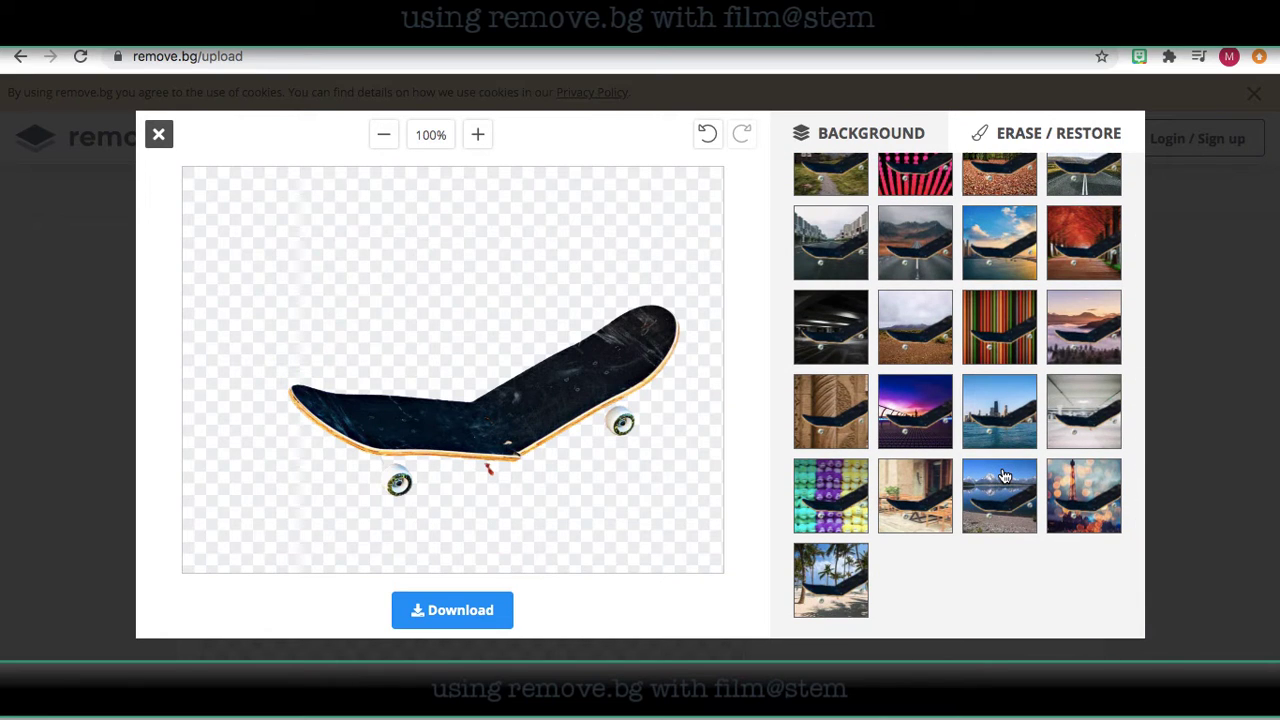
{"action": "left_click", "coordinate": [914, 412]}
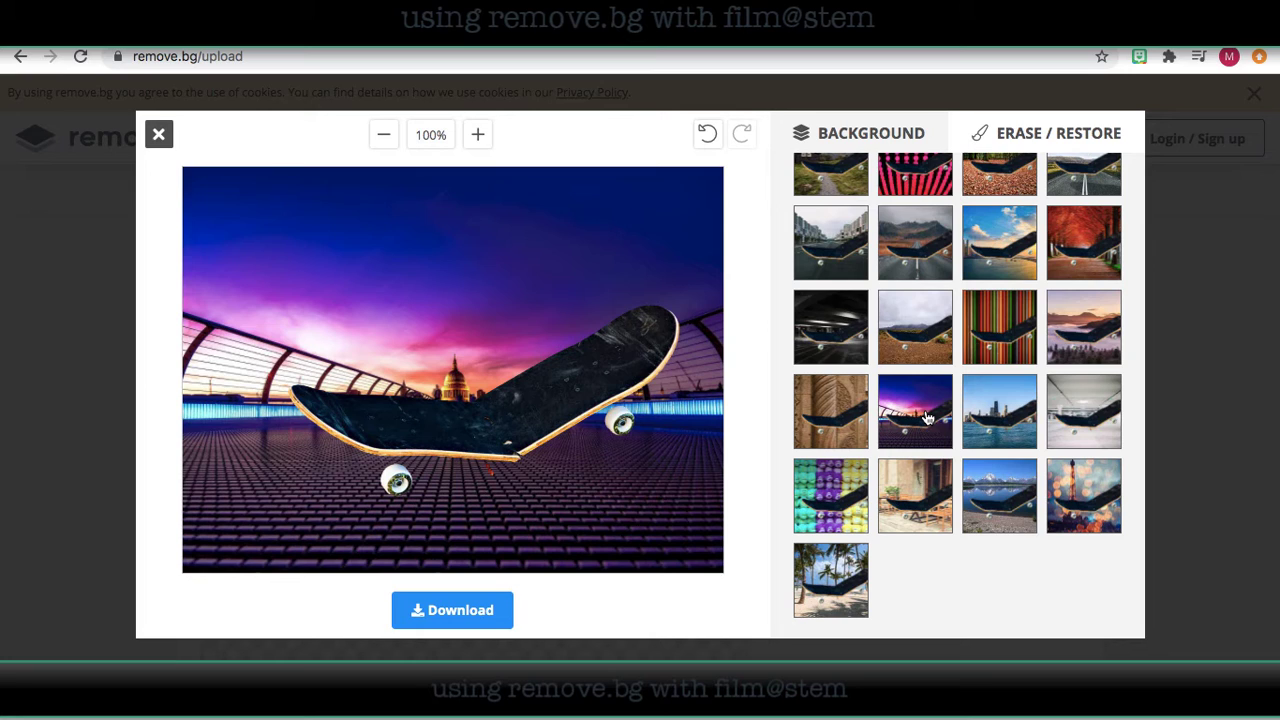
{"action": "mouse_move", "coordinate": [513, 413]}
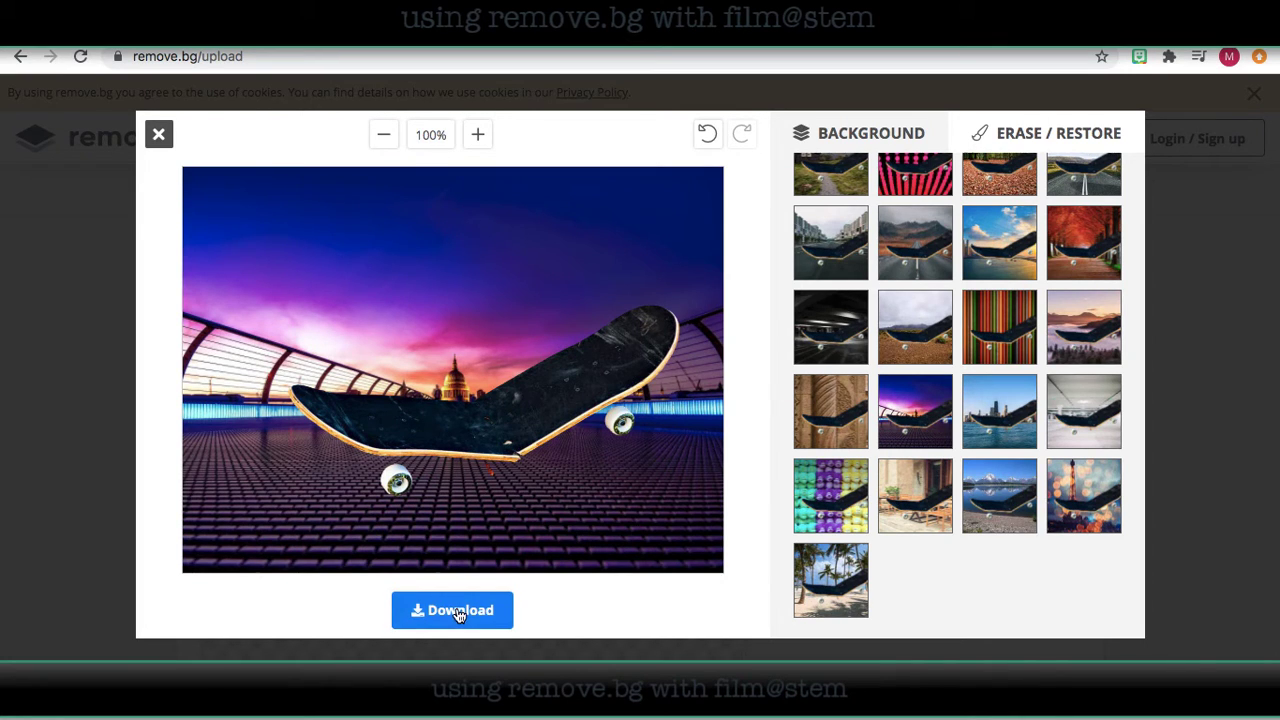
Download the skateboard-on-bridge image, dismissing the prompt and retrying the download
{"action": "left_click", "coordinate": [452, 610]}
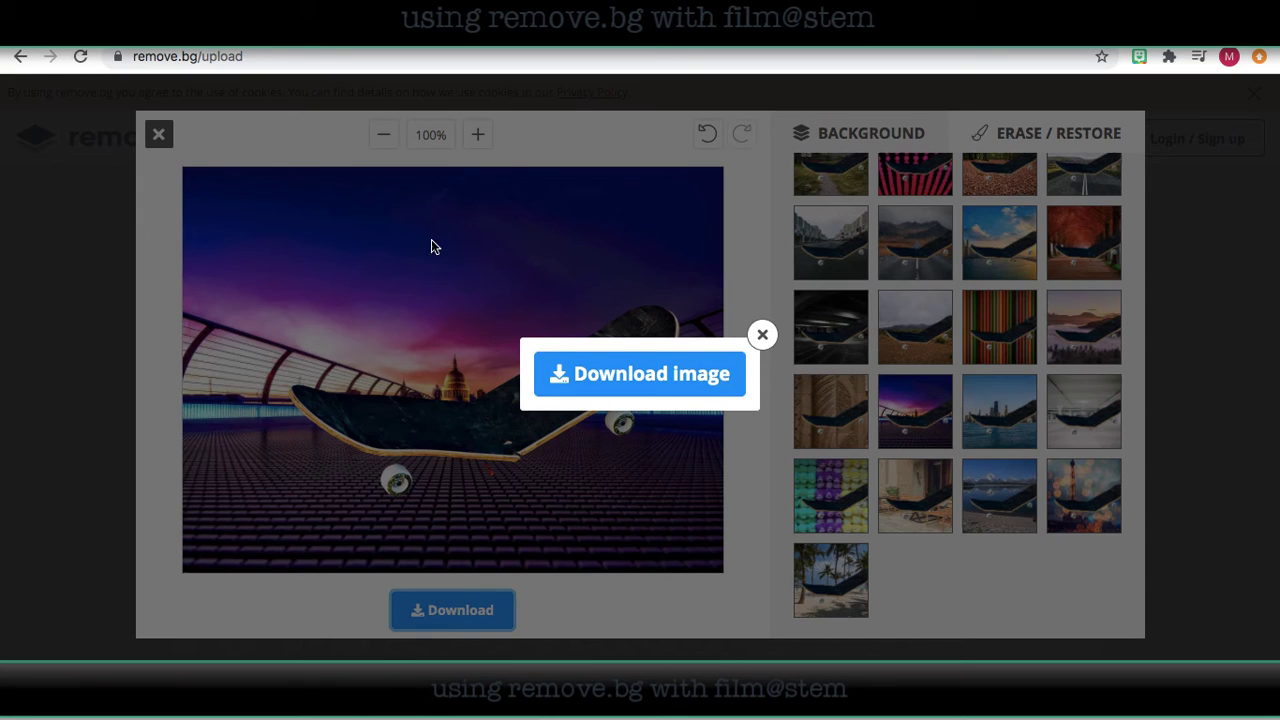
{"action": "mouse_move", "coordinate": [785, 300]}
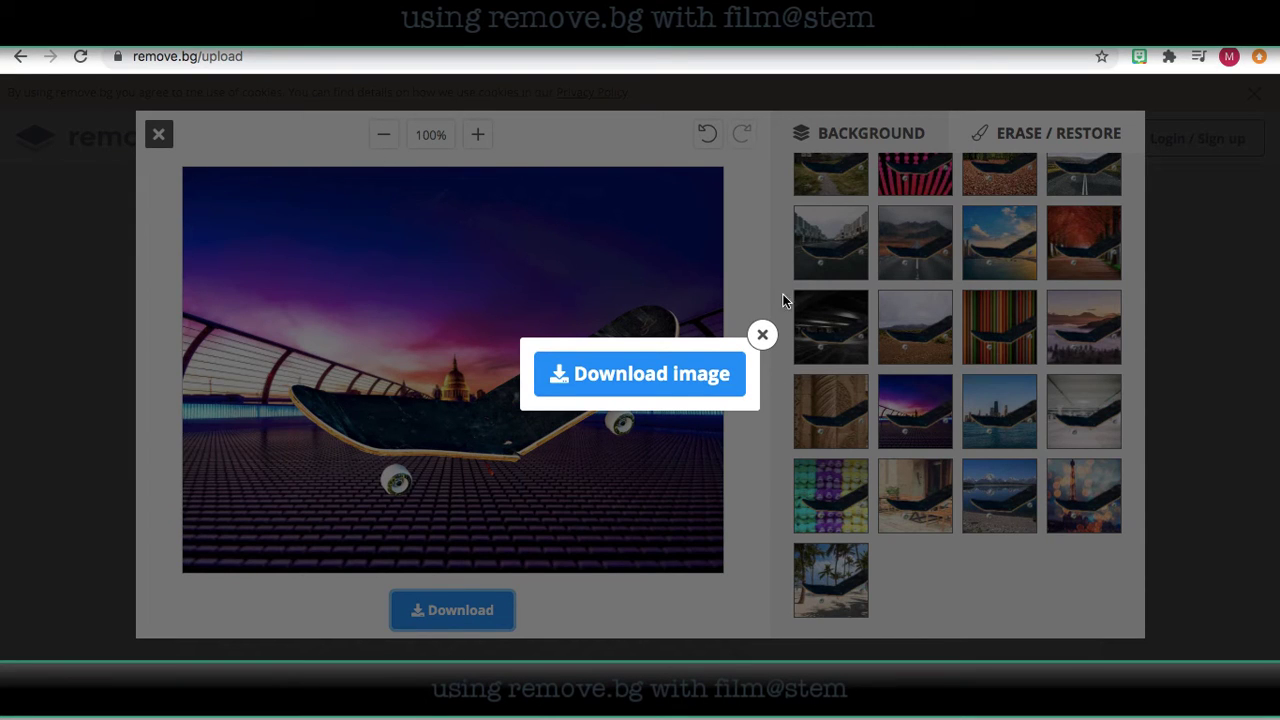
{"action": "left_click", "coordinate": [384, 134]}
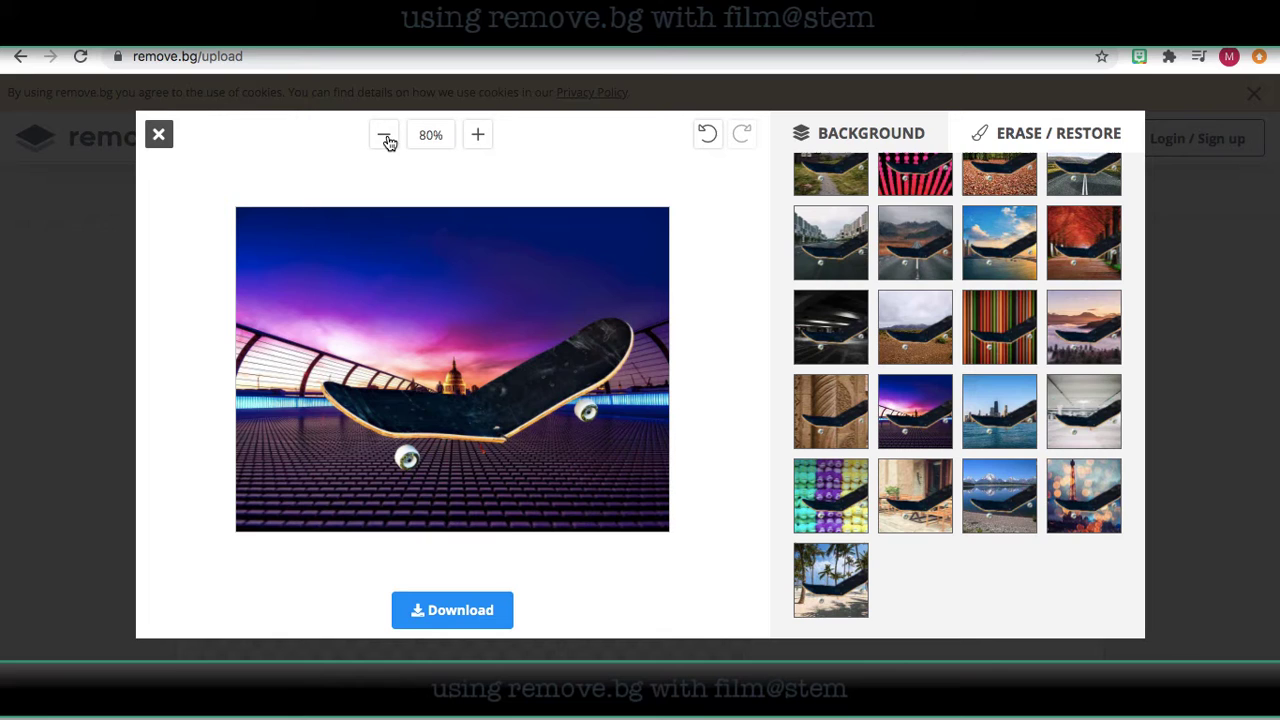
{"action": "left_click", "coordinate": [477, 134]}
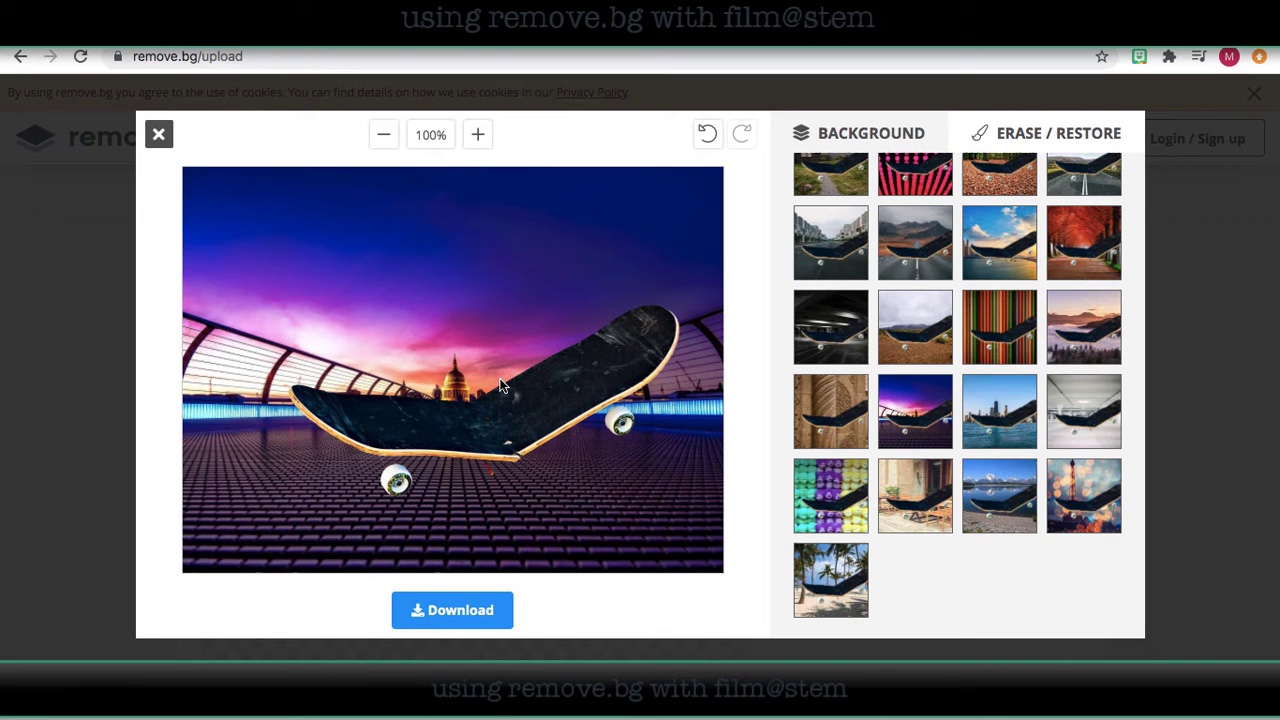
{"action": "left_click", "coordinate": [451, 610]}
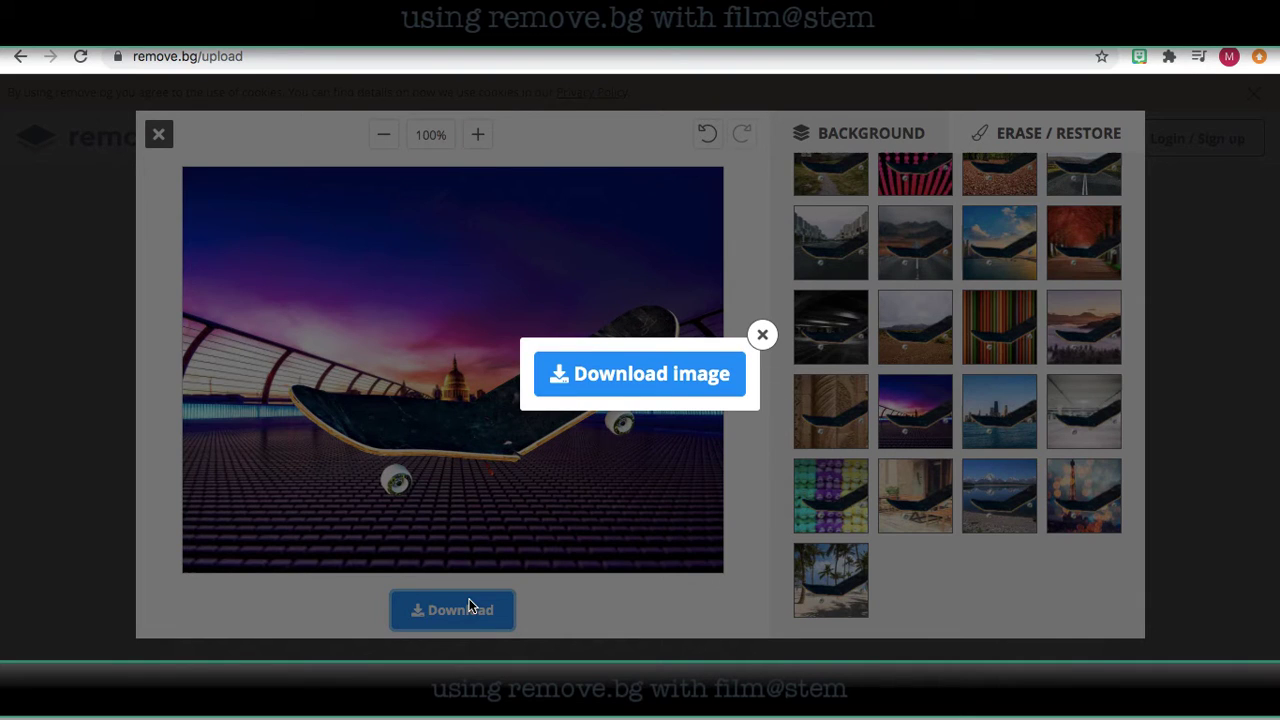
{"action": "mouse_move", "coordinate": [639, 373]}
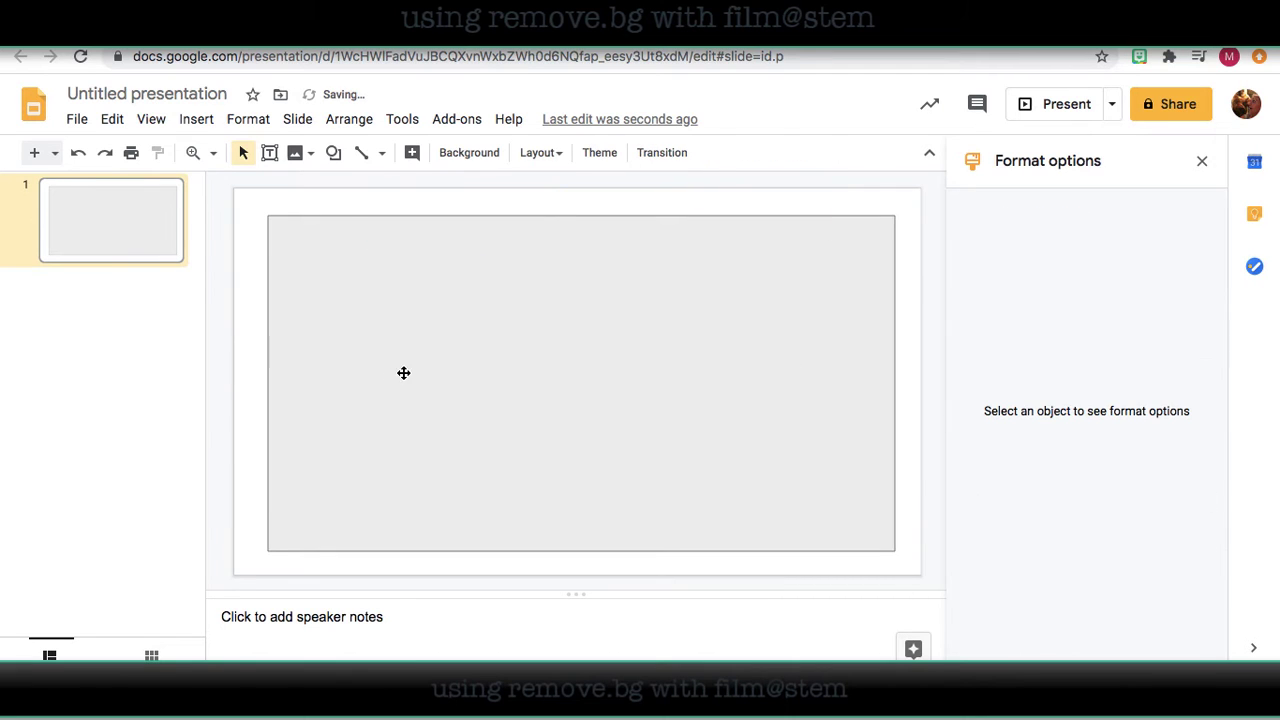
Insert the city-background skateboard, download the transparent version, then delete the inserted image
{"action": "left_click", "coordinate": [196, 119]}
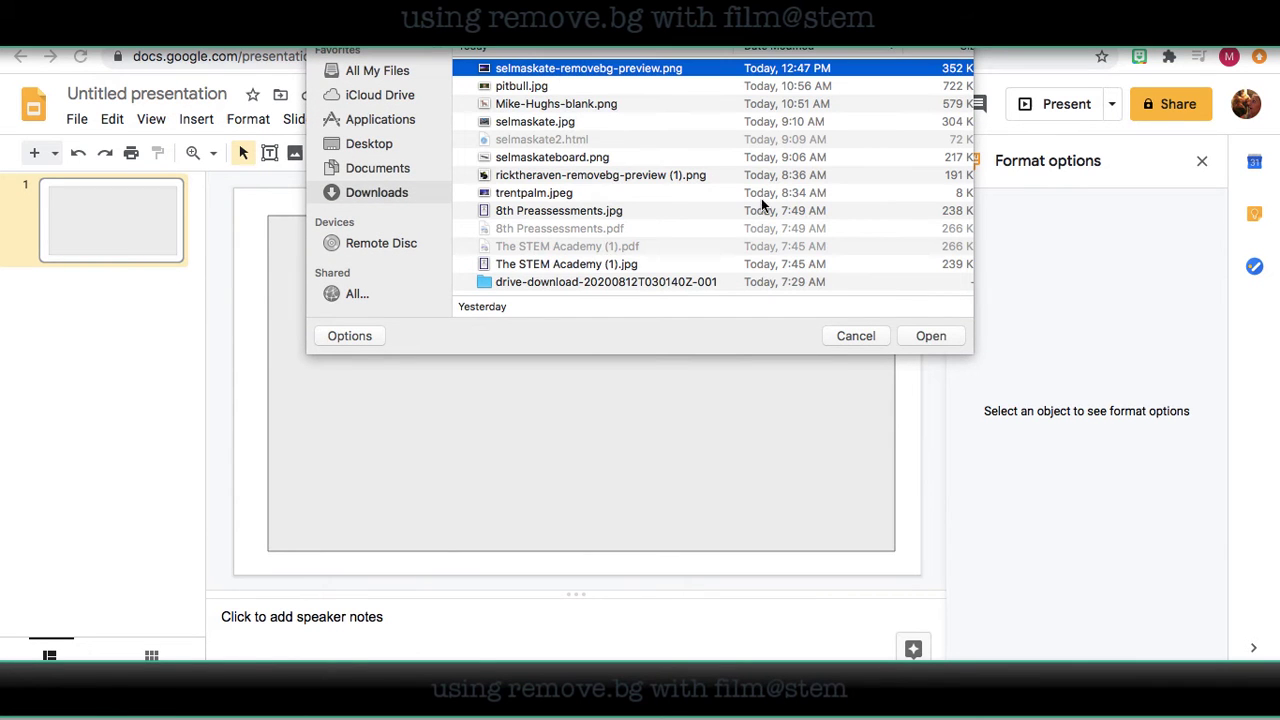
{"action": "left_click", "coordinate": [930, 335]}
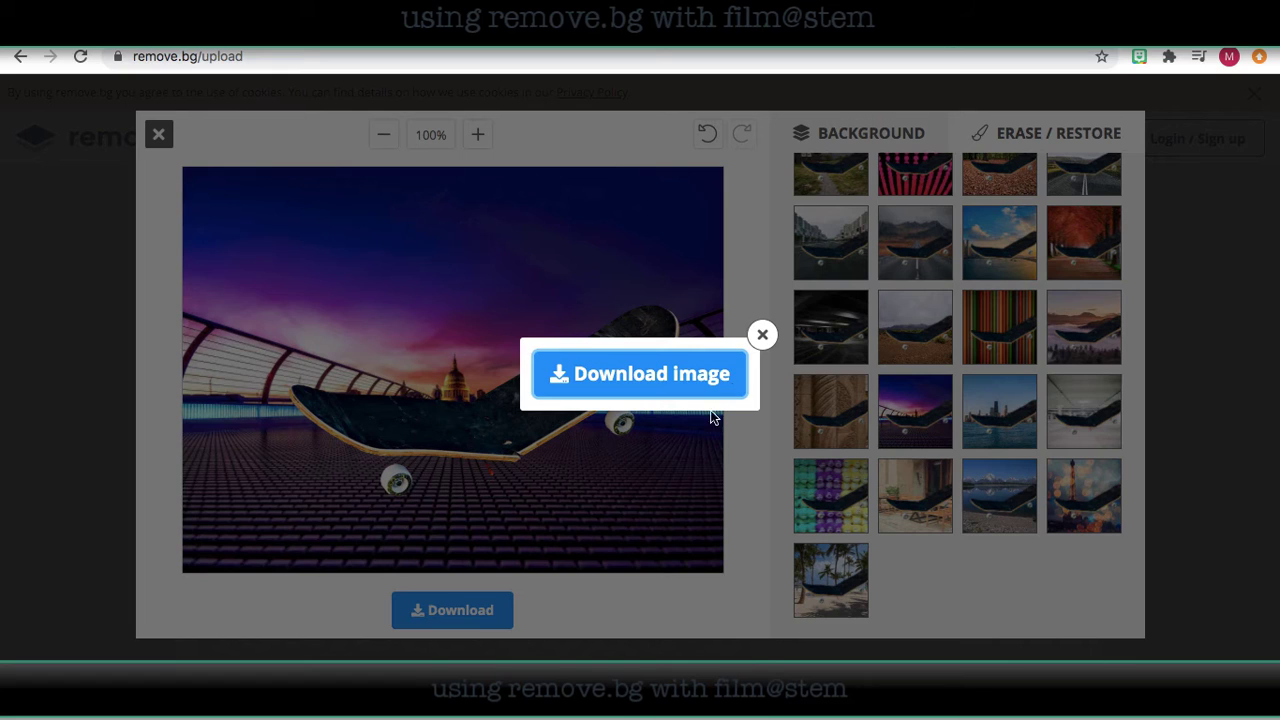
{"action": "left_click", "coordinate": [1057, 133]}
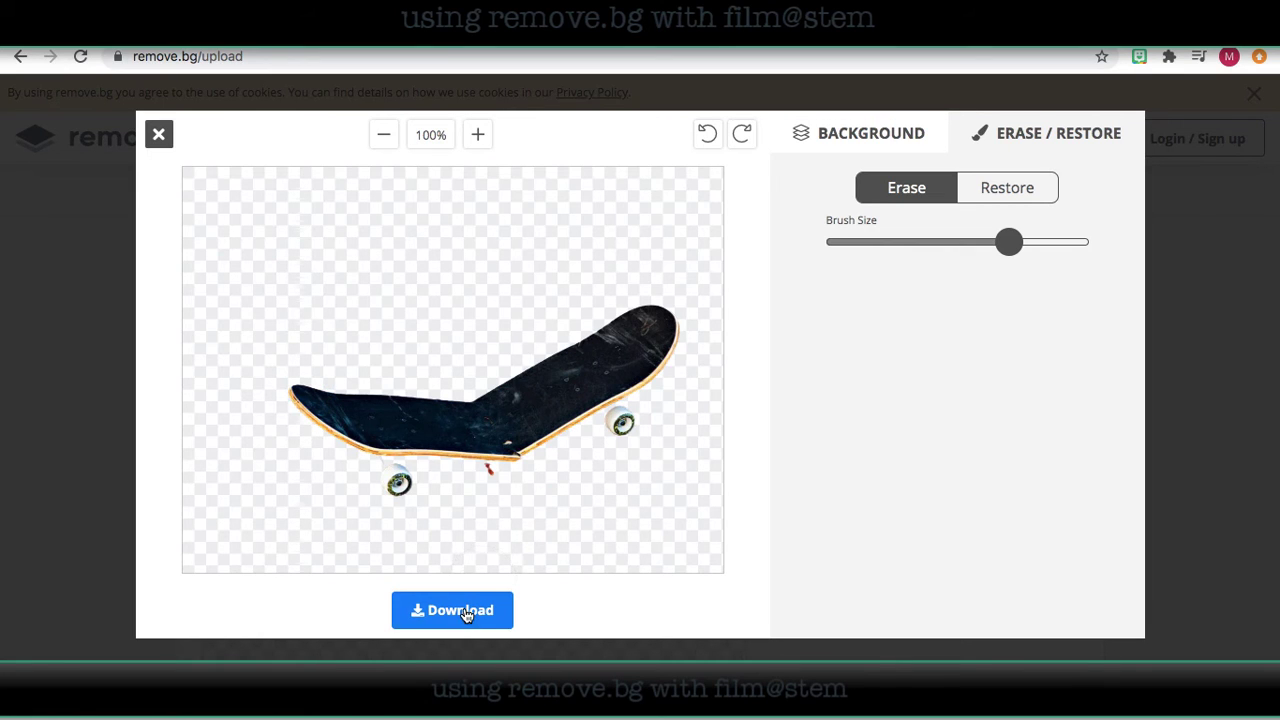
{"action": "left_click", "coordinate": [452, 610]}
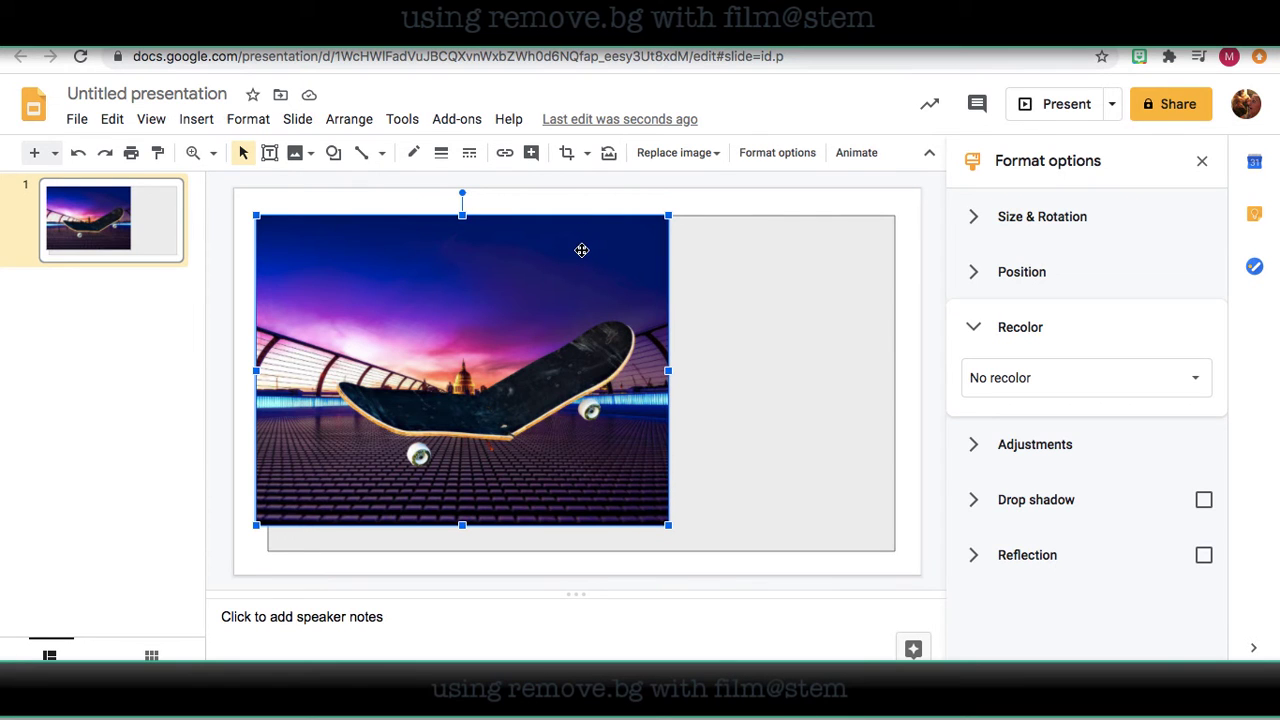
{"action": "key", "text": "delete"}
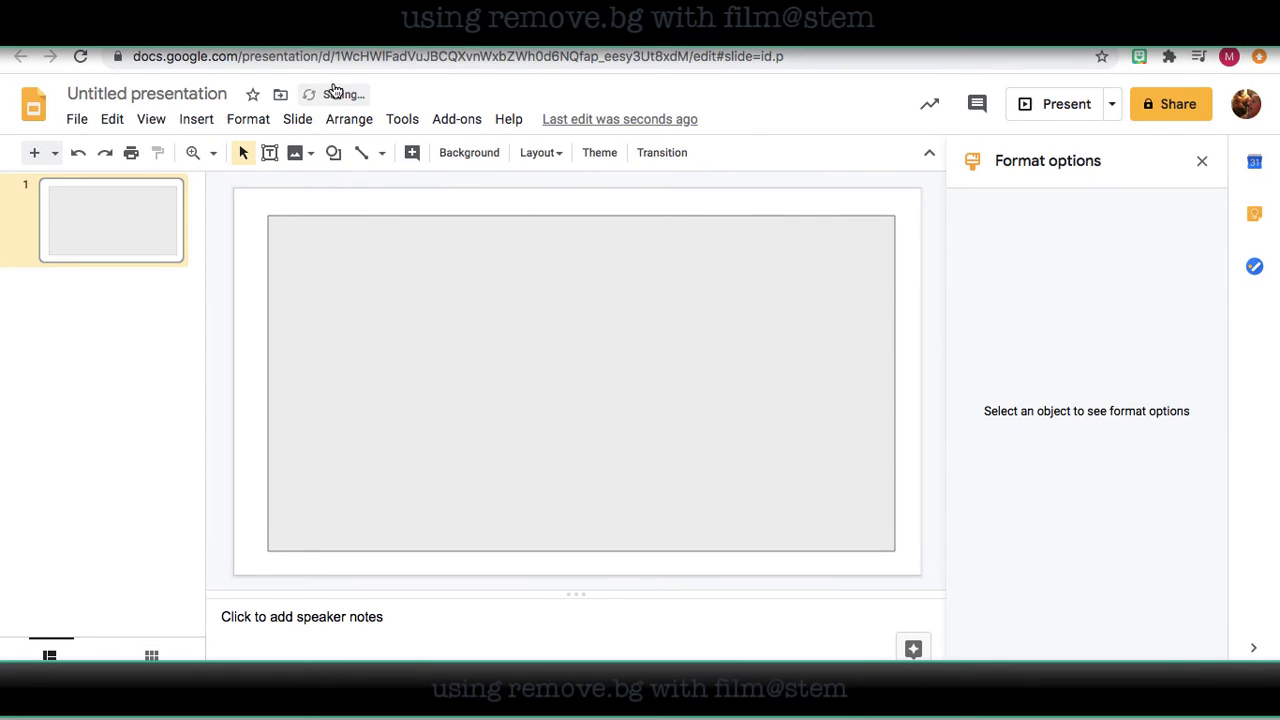
Upload the transparent (1).png skateboard into the slide and rotate it to a tilt
{"action": "left_click", "coordinate": [196, 119]}
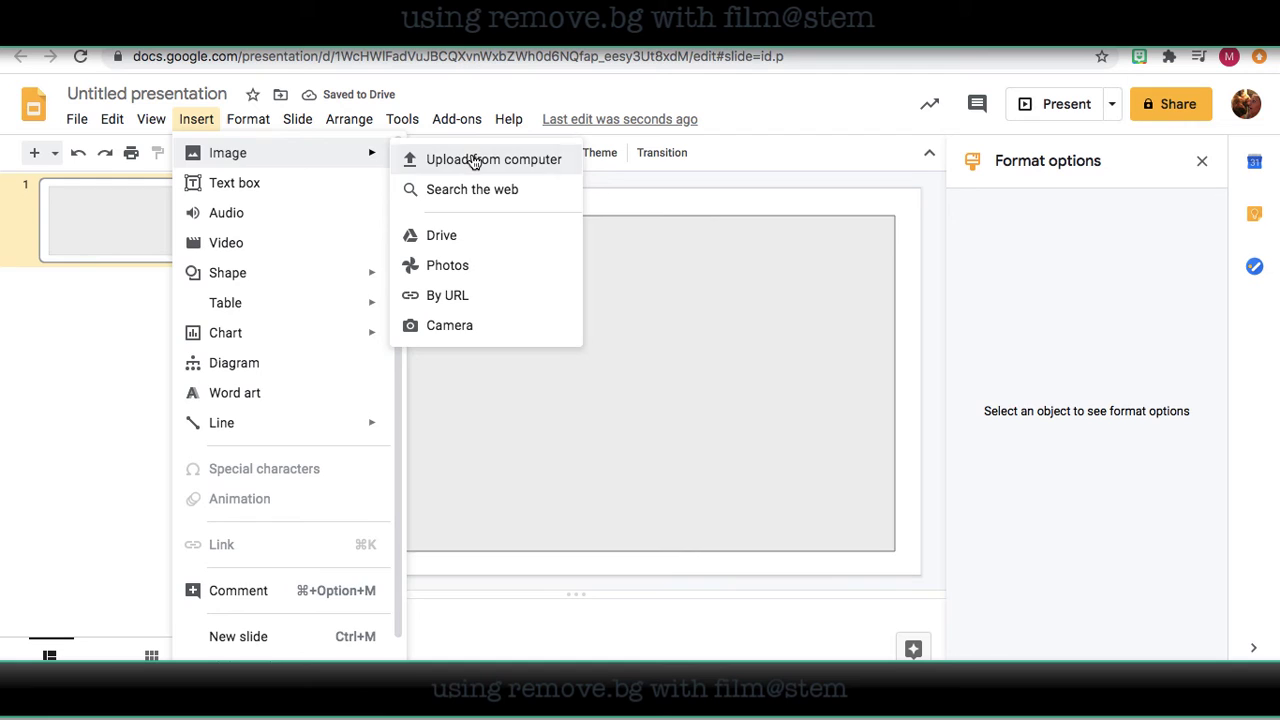
{"action": "left_click", "coordinate": [494, 159]}
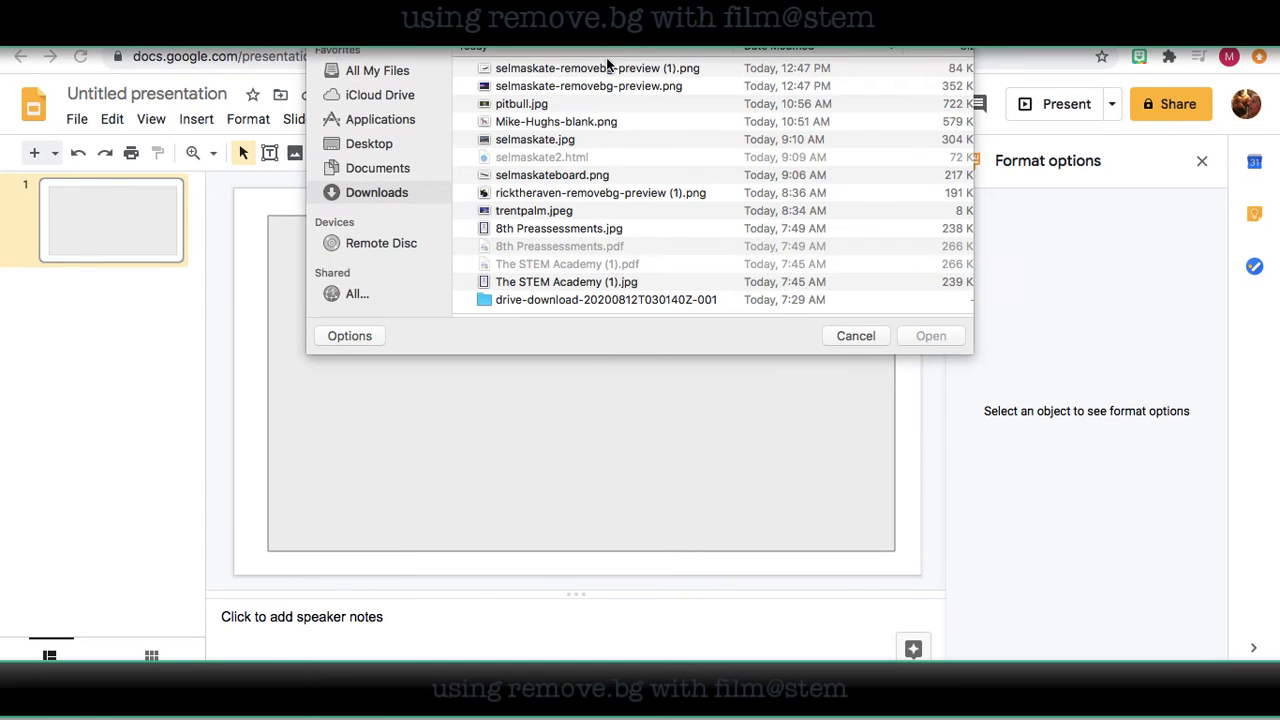
{"action": "left_click", "coordinate": [855, 335]}
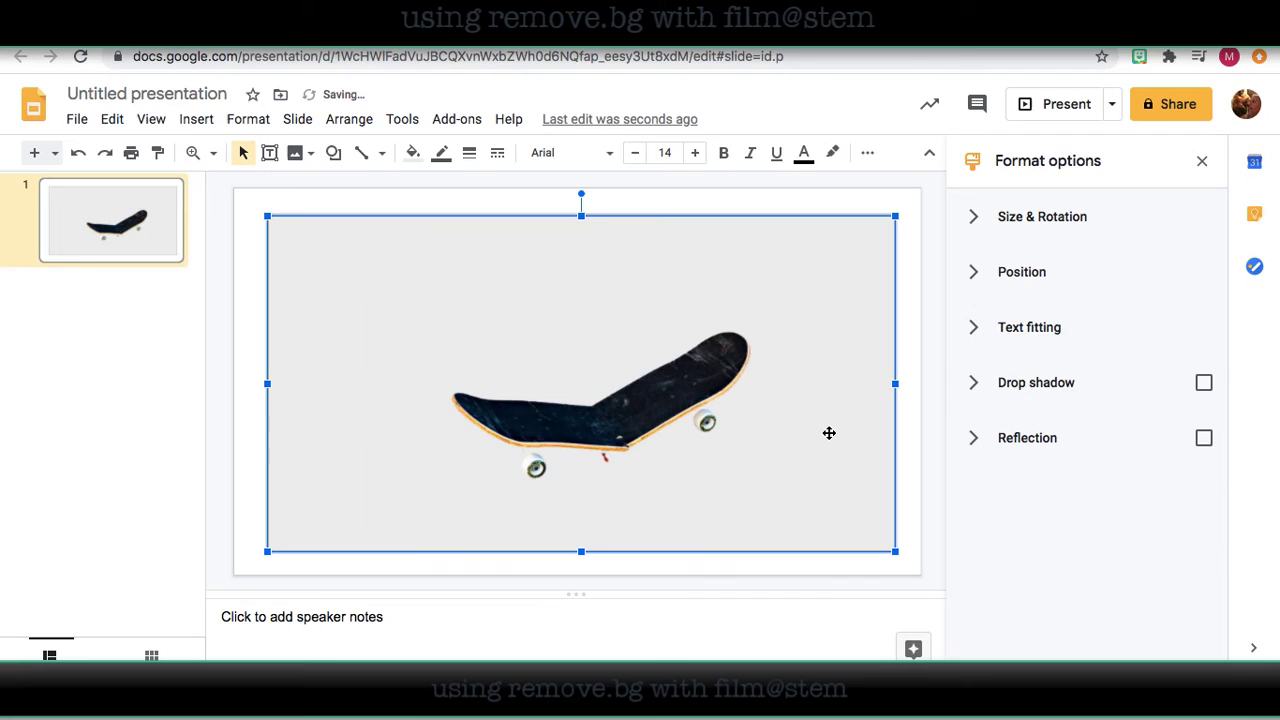
{"action": "mouse_move", "coordinate": [675, 393]}
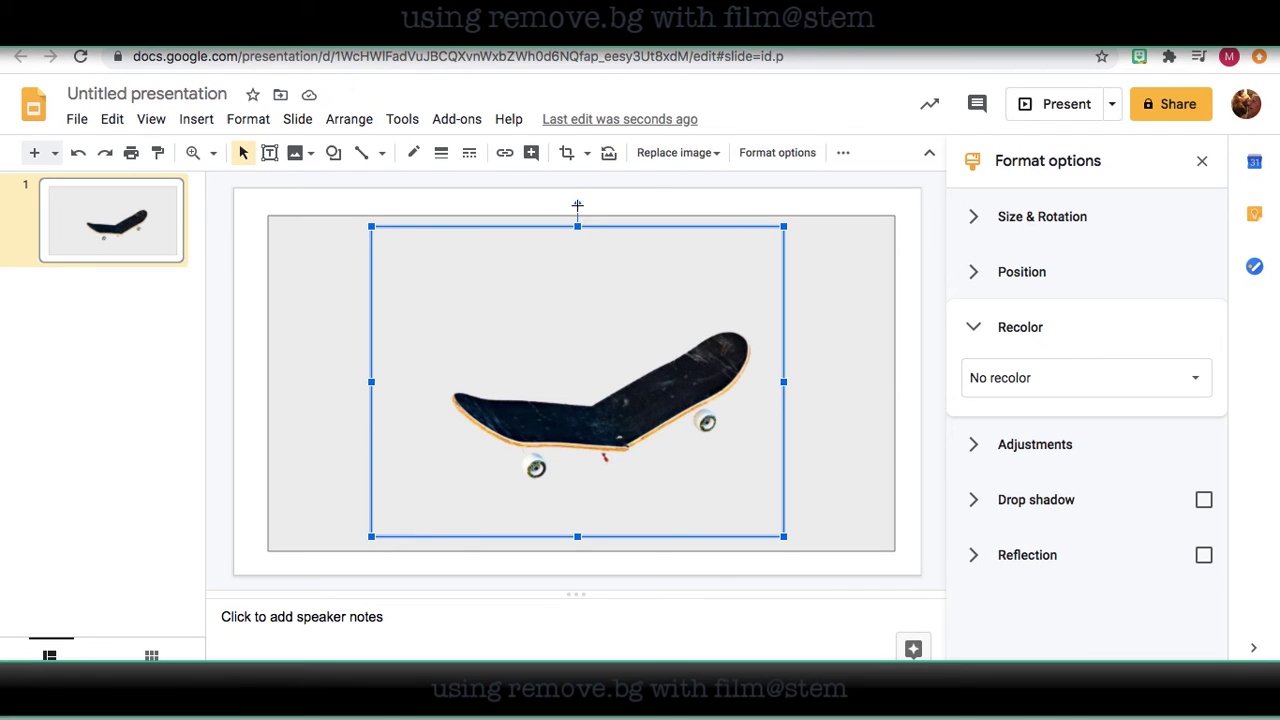
{"action": "left_click_drag", "start_coordinate": [576, 200], "coordinate": [520, 245]}
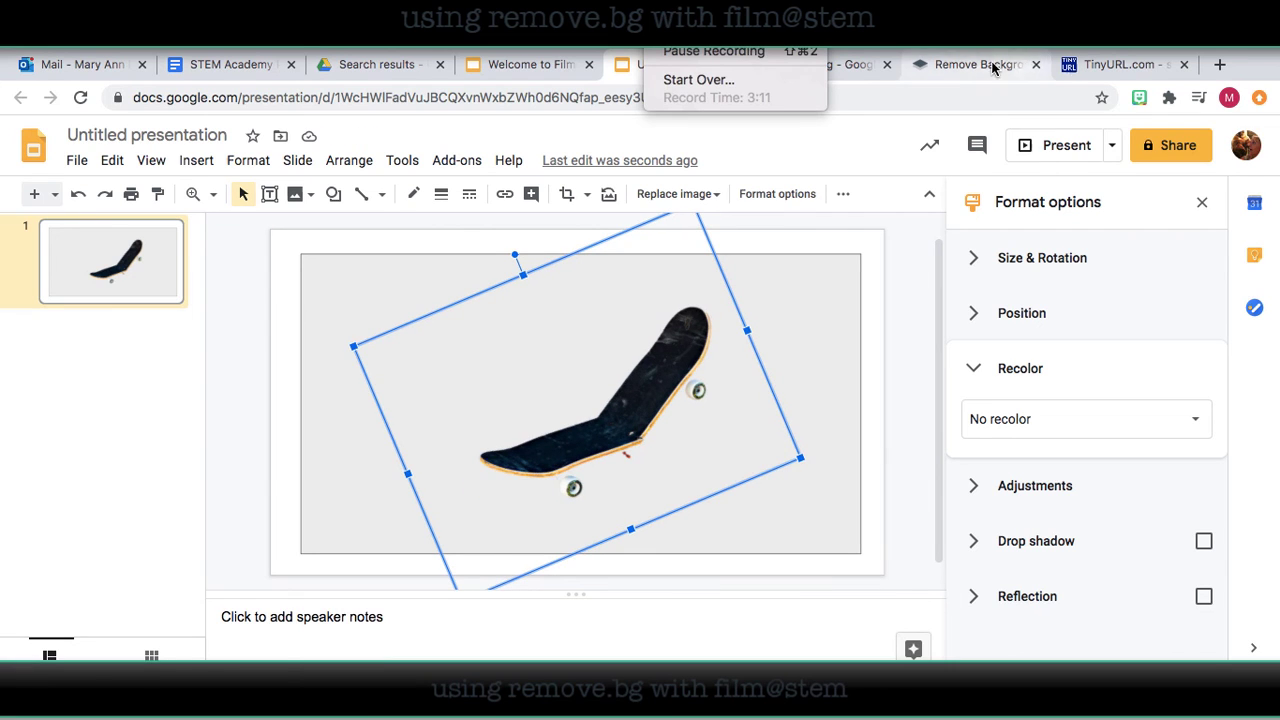
{"action": "left_click", "coordinate": [975, 64]}
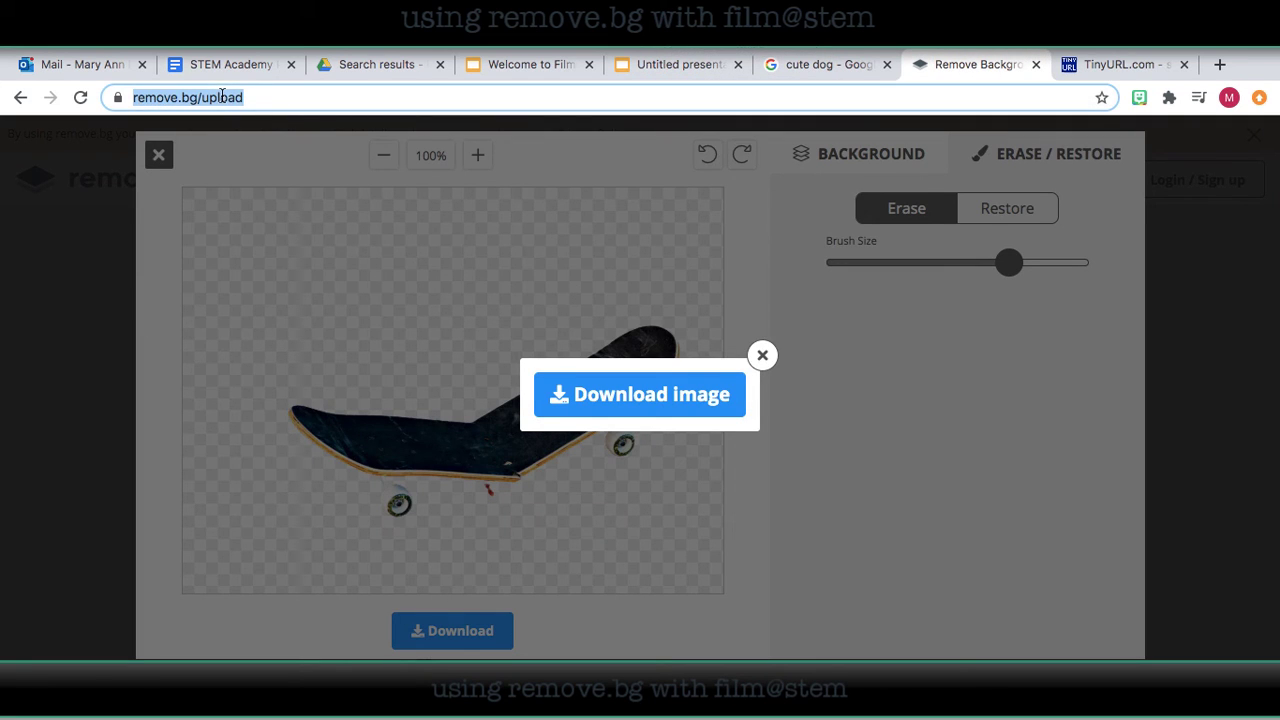